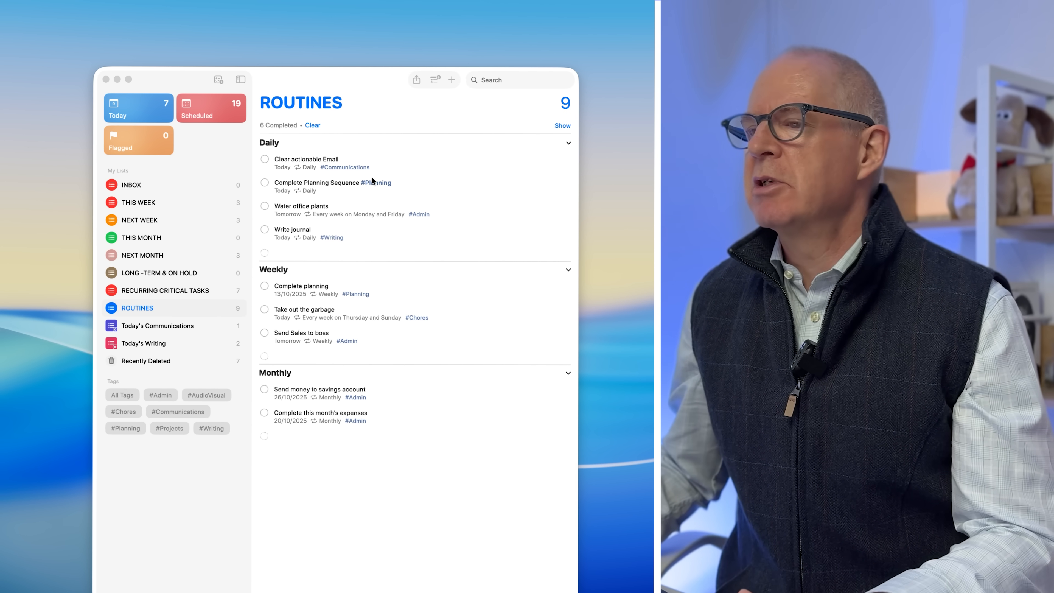
pyautogui.moveTo(413, 209)
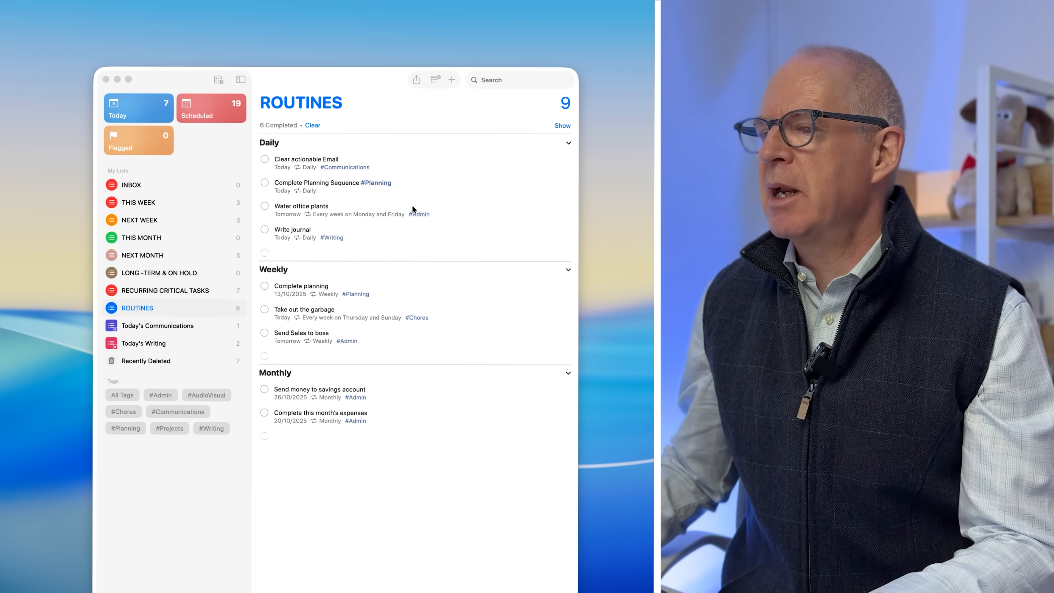
pyautogui.moveTo(399, 300)
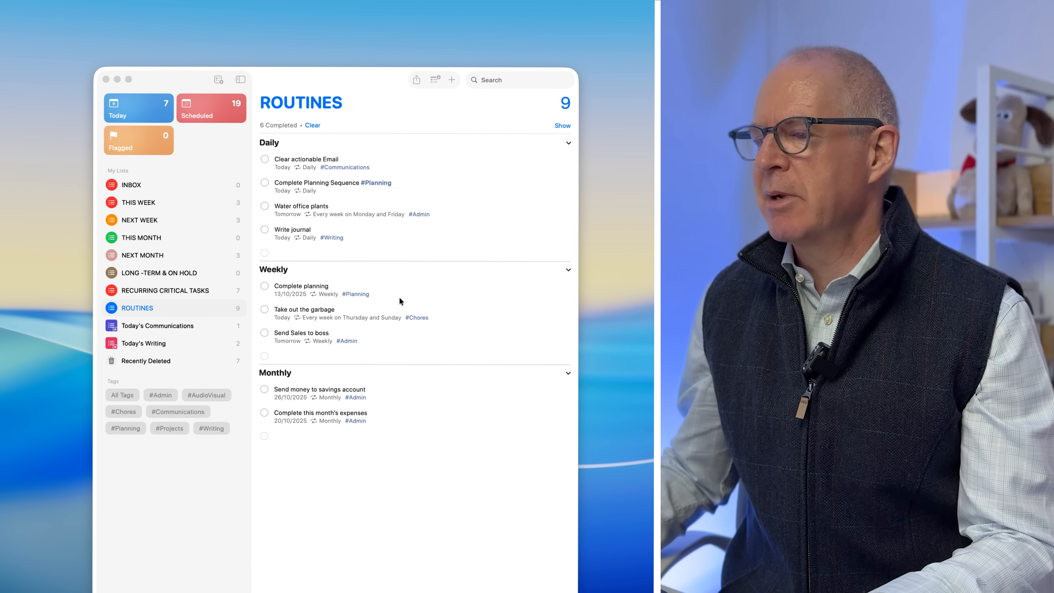
pyautogui.moveTo(376, 435)
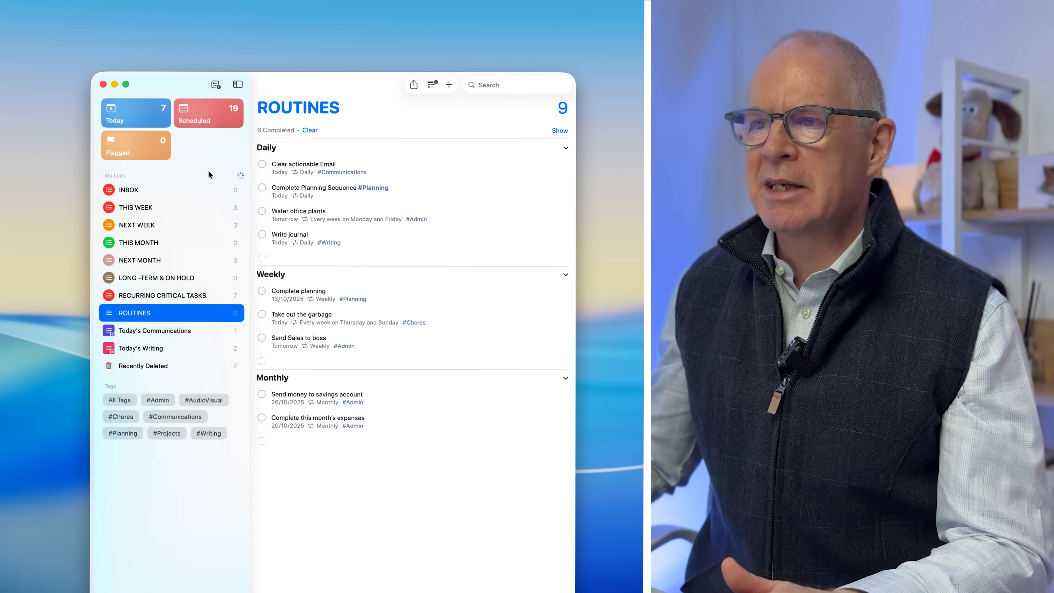
# Focus the Reminders window to reach its menu commands
pyautogui.click(53, 3)
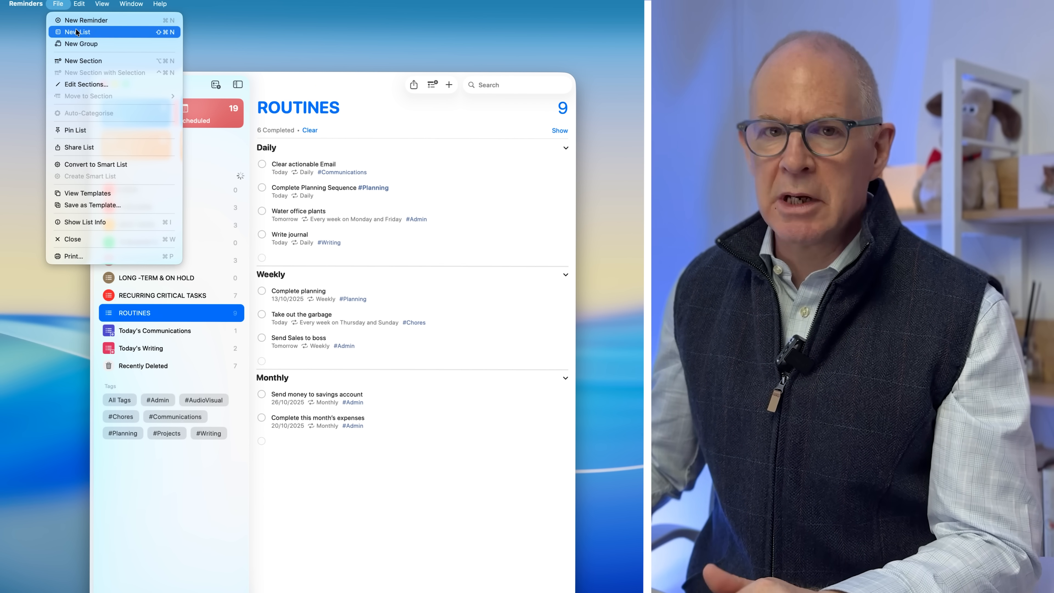
# Start a new list and name it Today's Admin
pyautogui.click(78, 32)
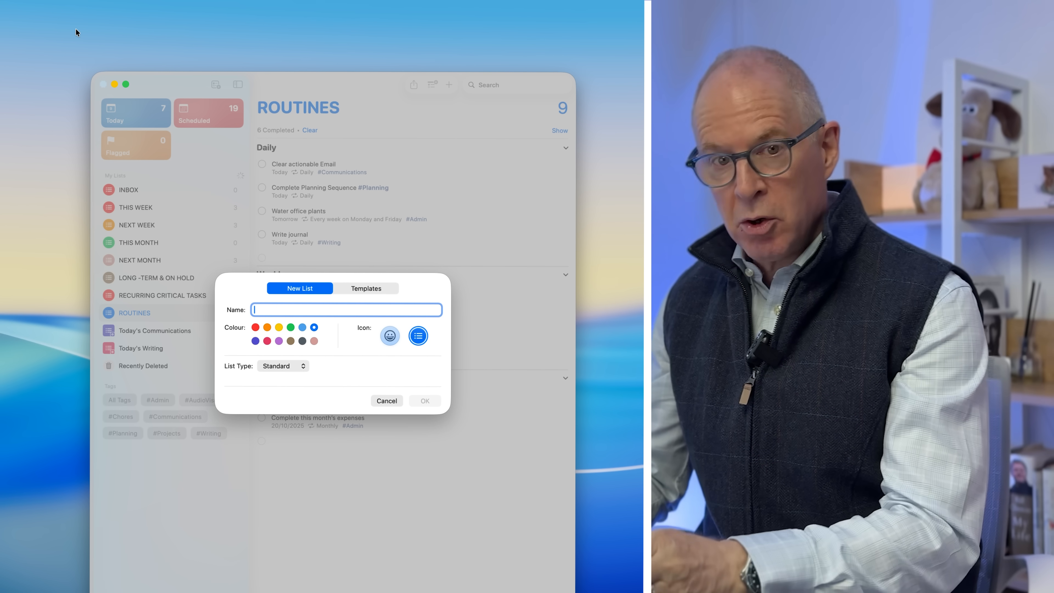
pyautogui.write("Today's Communicatio")
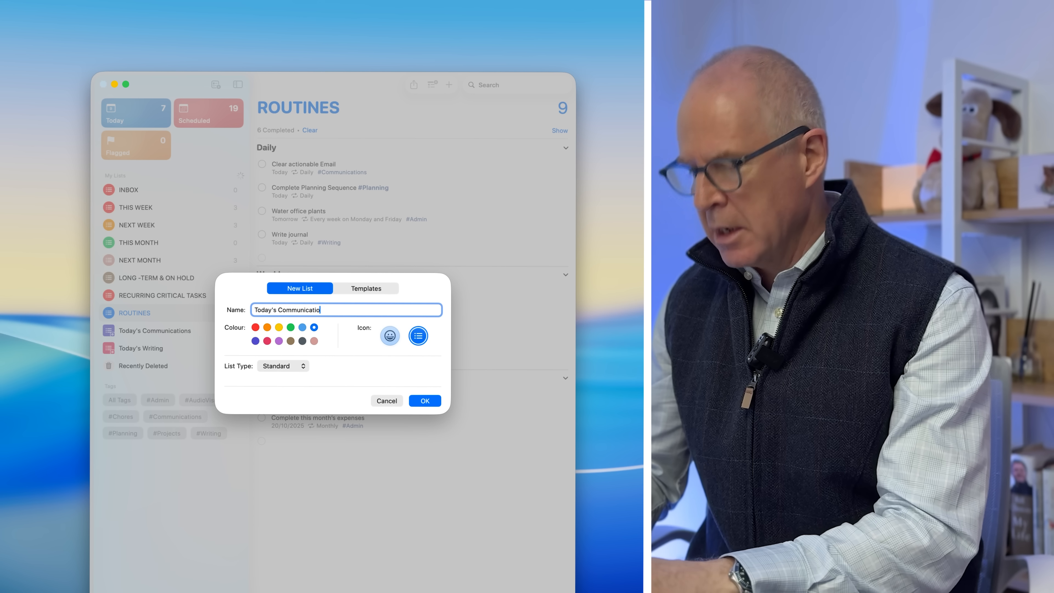
pyautogui.press('Backspace')
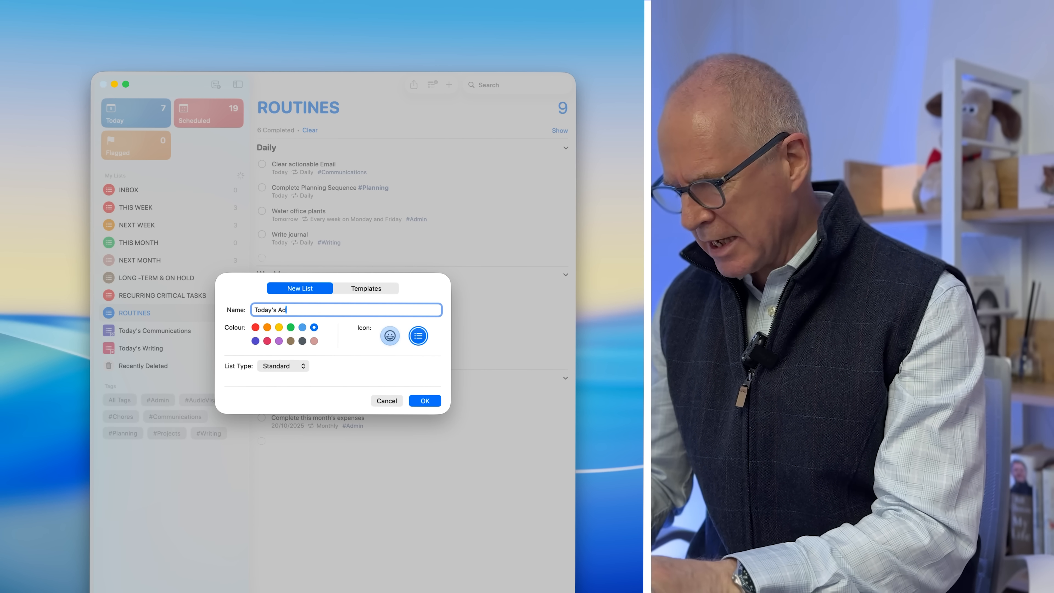
pyautogui.write('min')
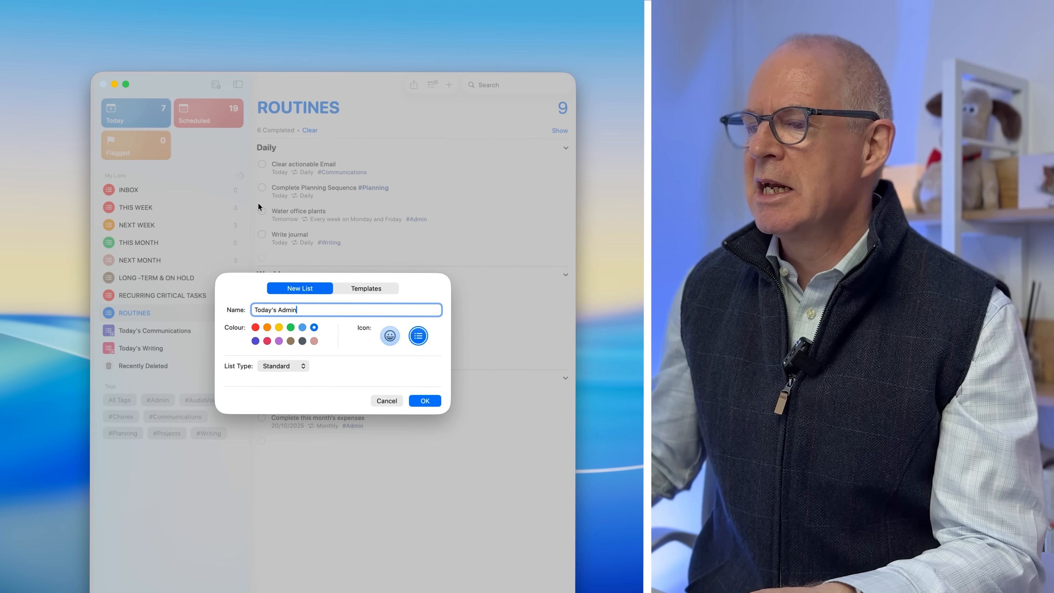
# Make the new list purple and set its type to Smart List
pyautogui.click(256, 340)
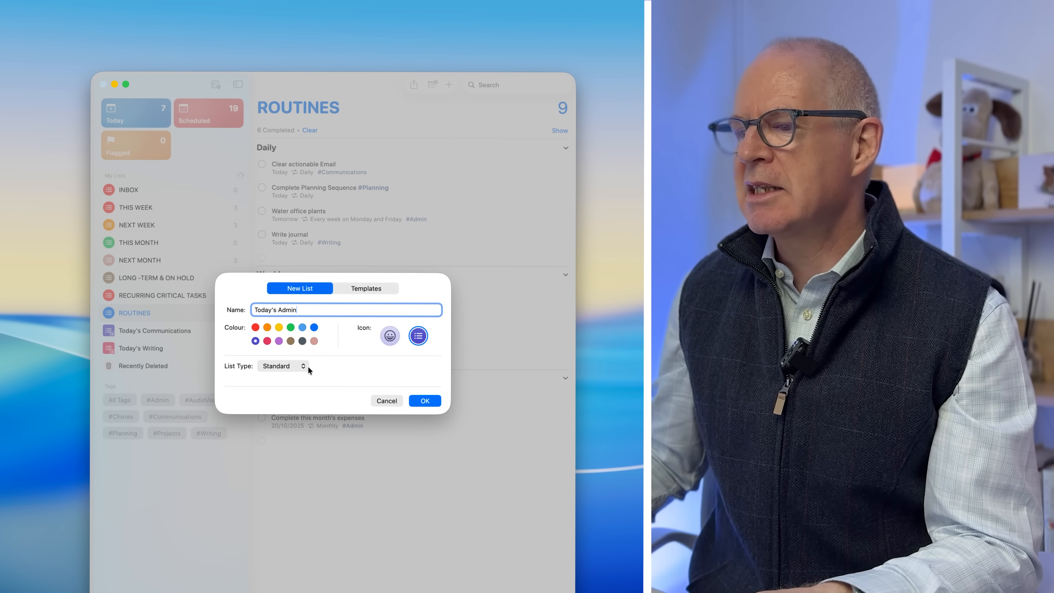
pyautogui.click(282, 366)
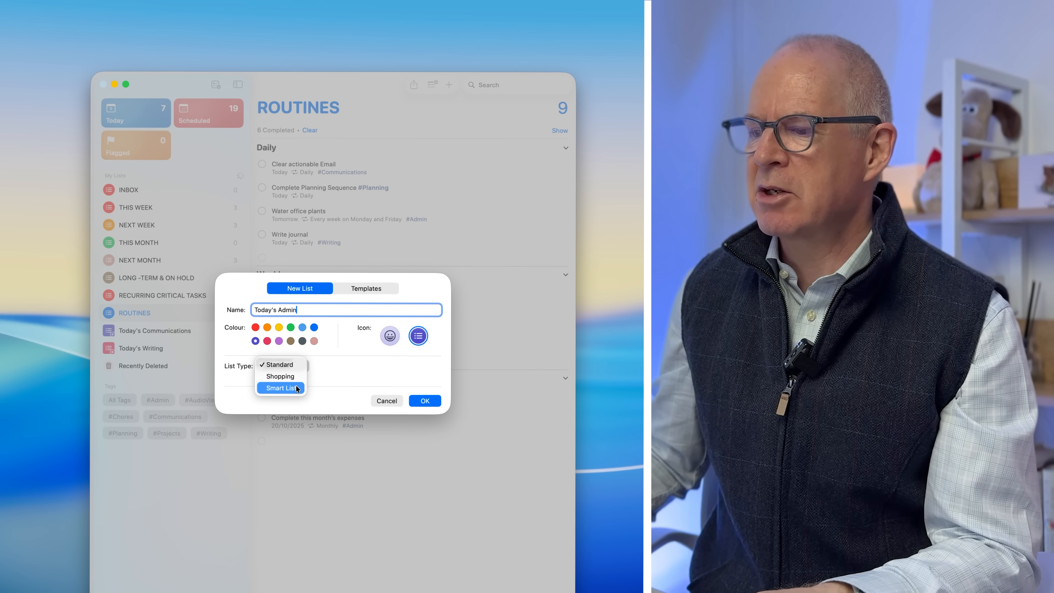
pyautogui.click(279, 388)
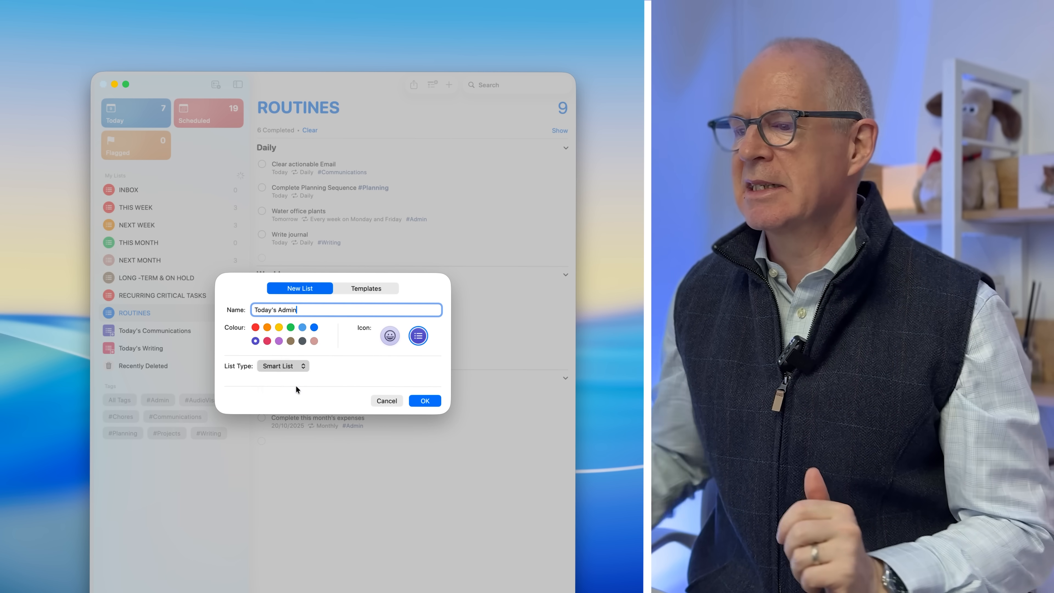
# Filter the smart list to the #Admin tag and add a second filter row
pyautogui.click(283, 366)
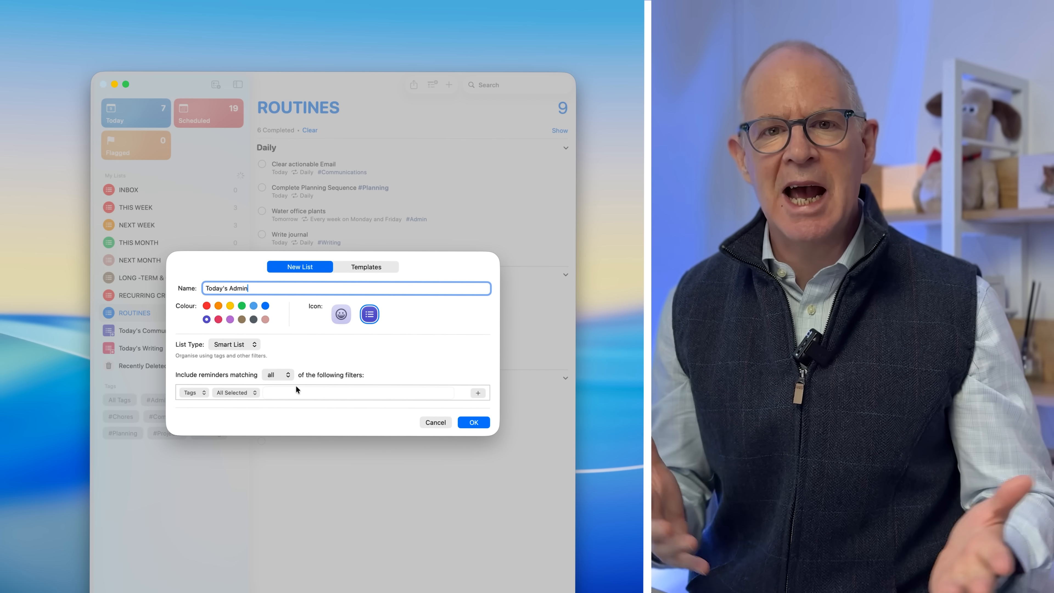
pyautogui.moveTo(203, 390)
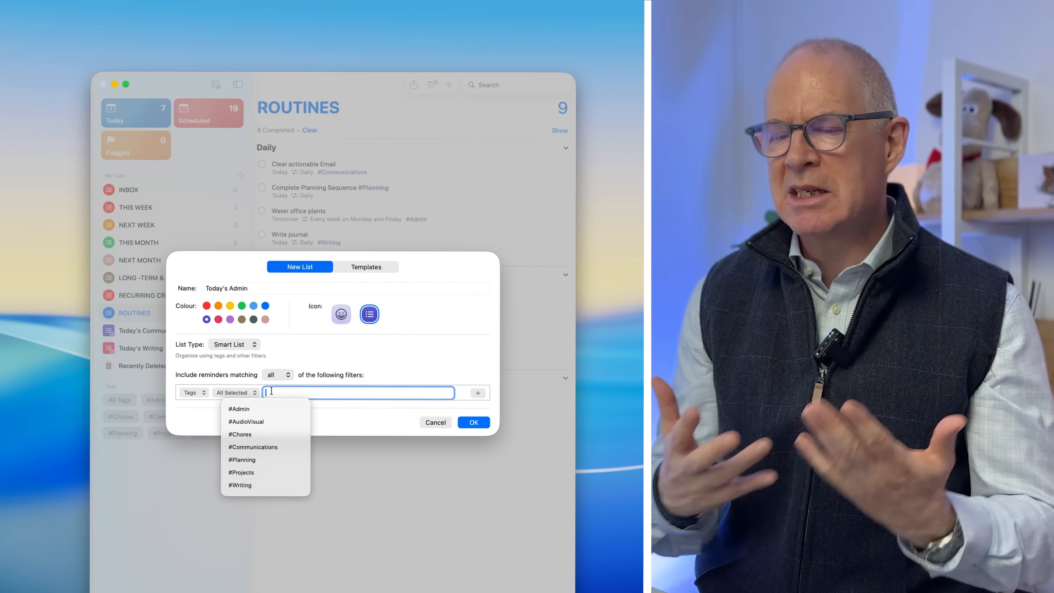
pyautogui.moveTo(257, 411)
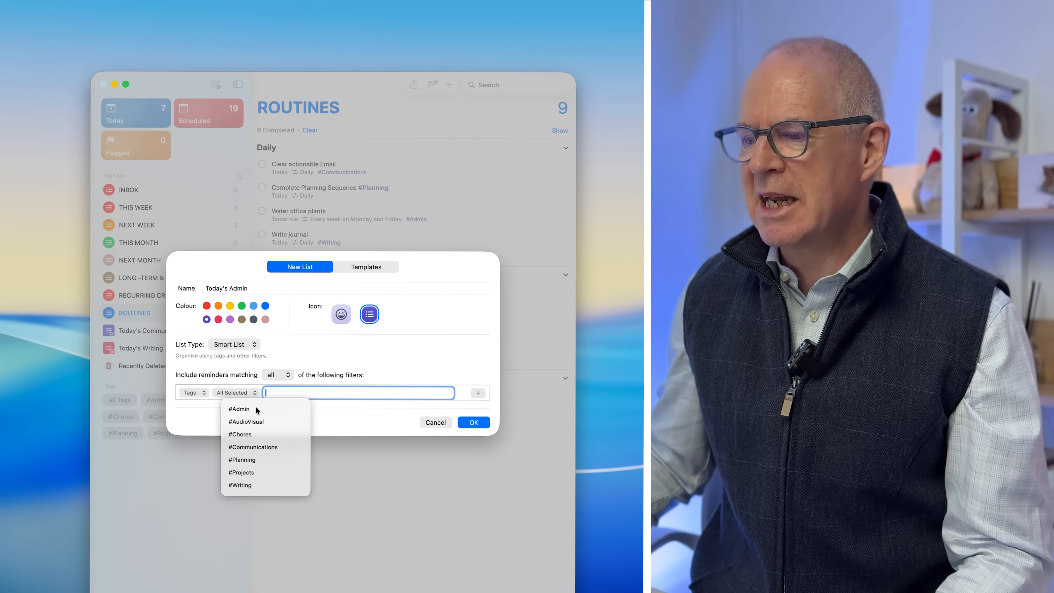
pyautogui.click(239, 409)
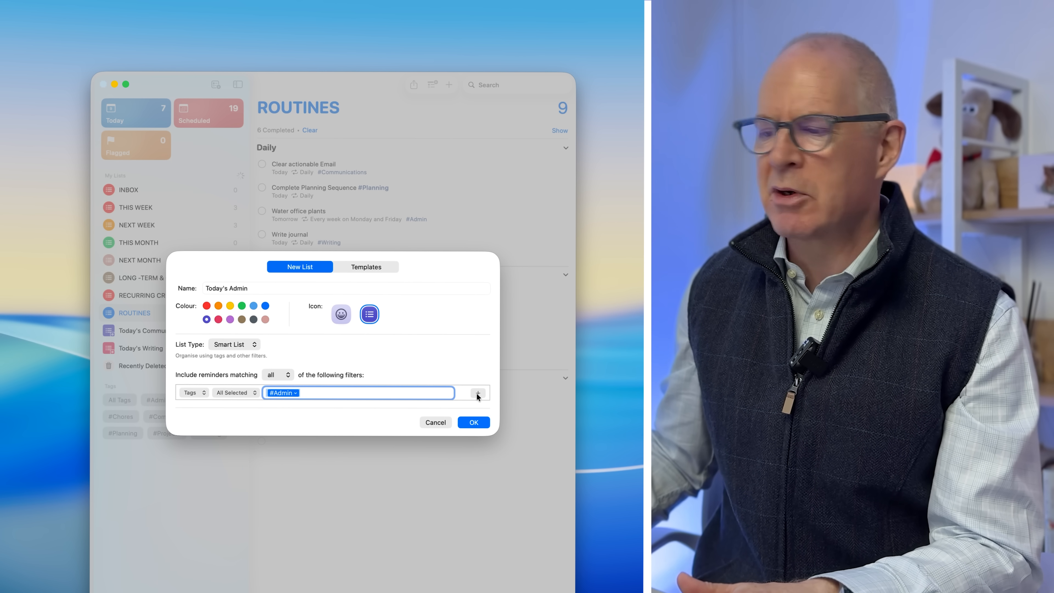
pyautogui.click(479, 393)
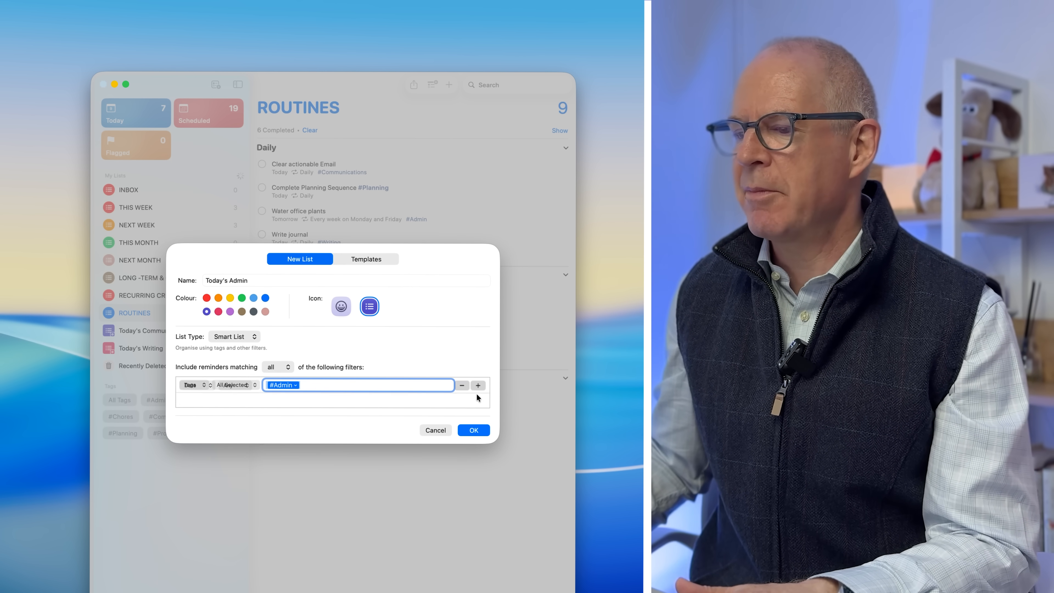
# Set the second filter to Date = Today with Include Overdue ticked
pyautogui.click(477, 385)
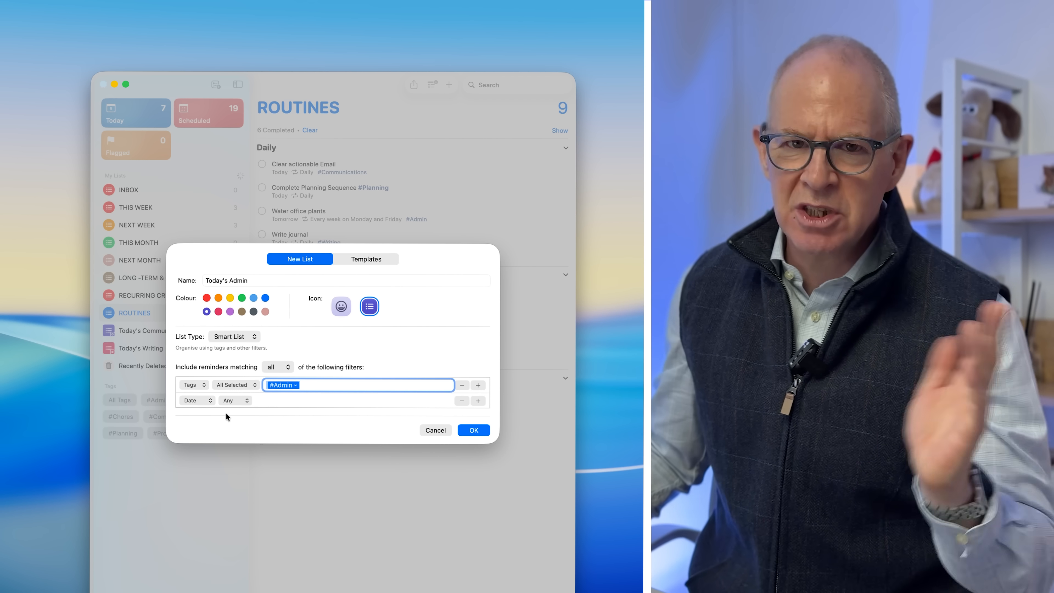
pyautogui.moveTo(213, 401)
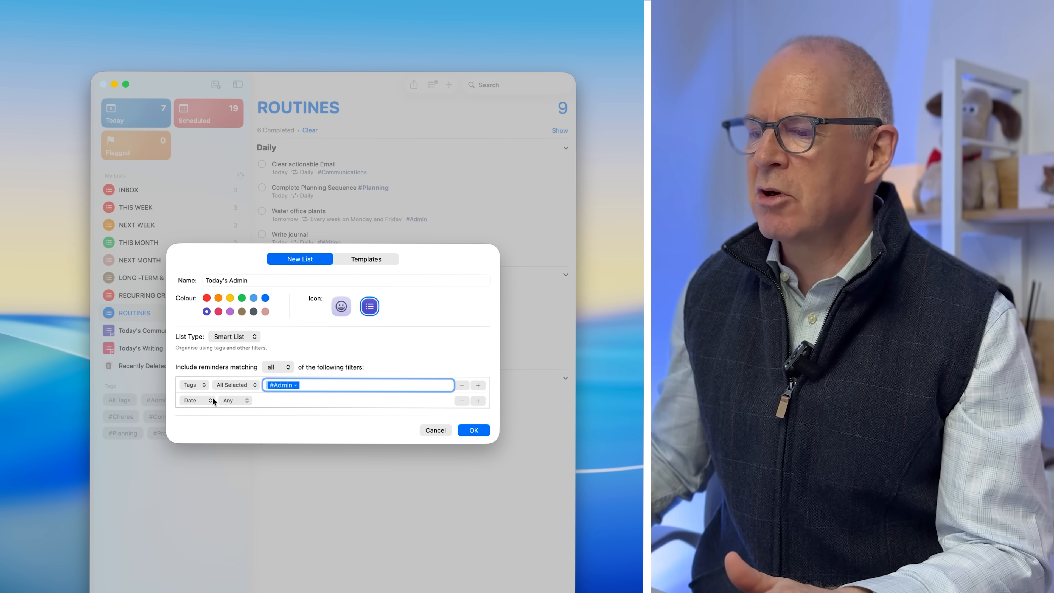
pyautogui.click(197, 400)
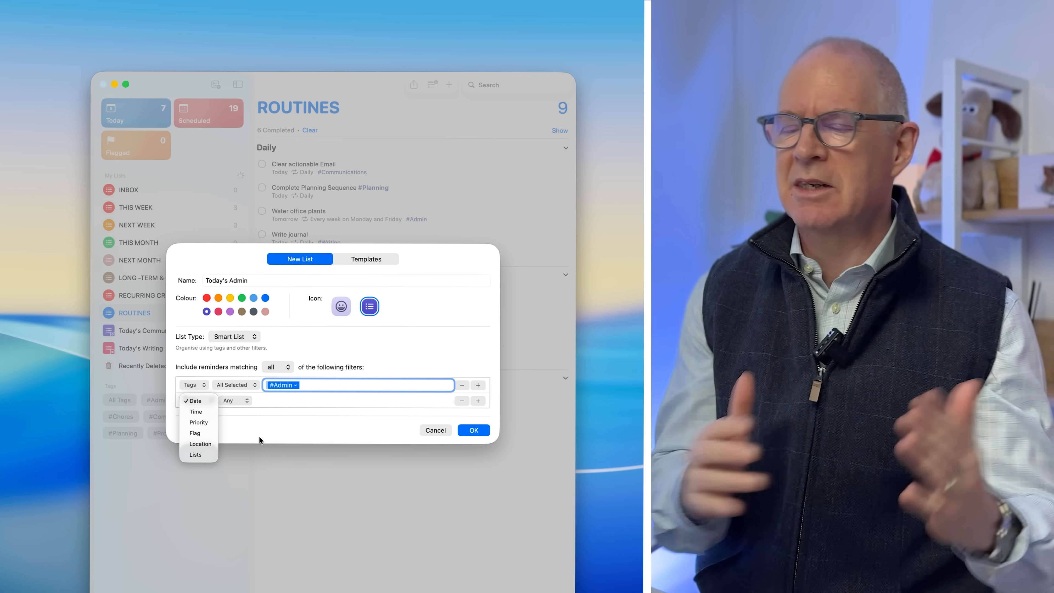
pyautogui.click(195, 401)
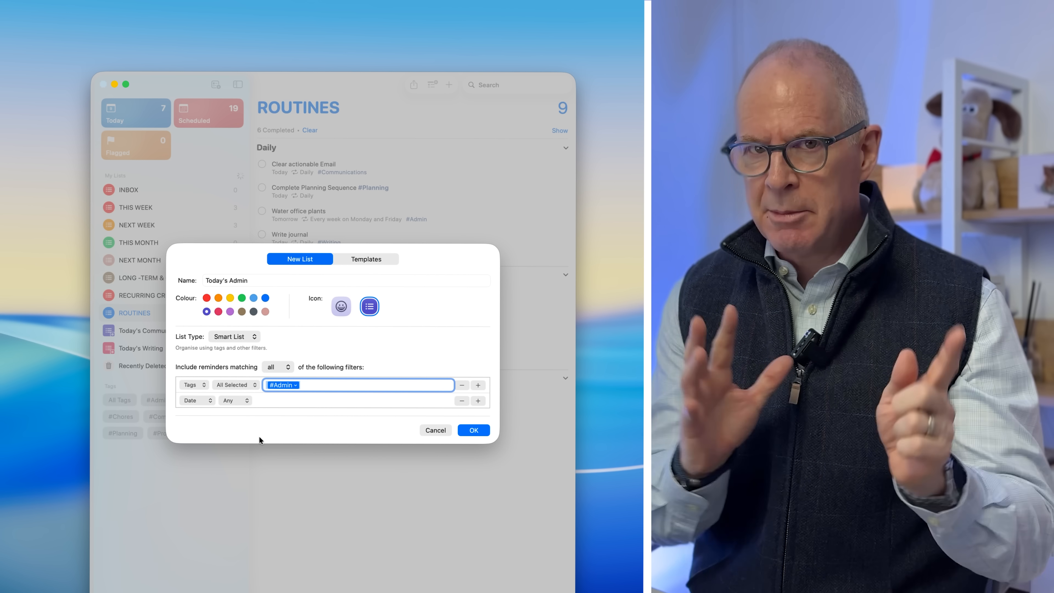
pyautogui.moveTo(271, 403)
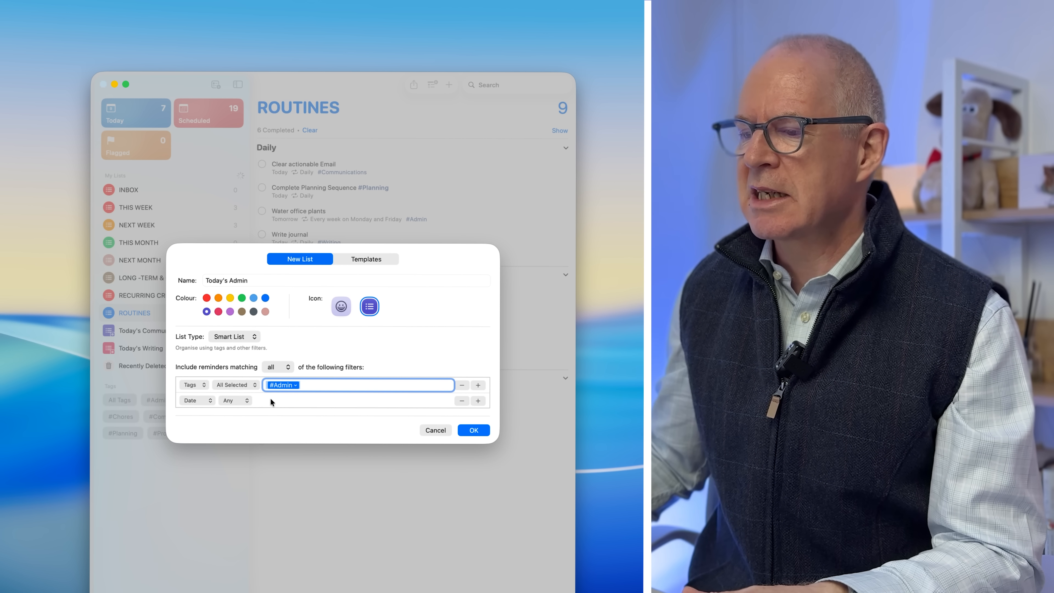
pyautogui.click(235, 400)
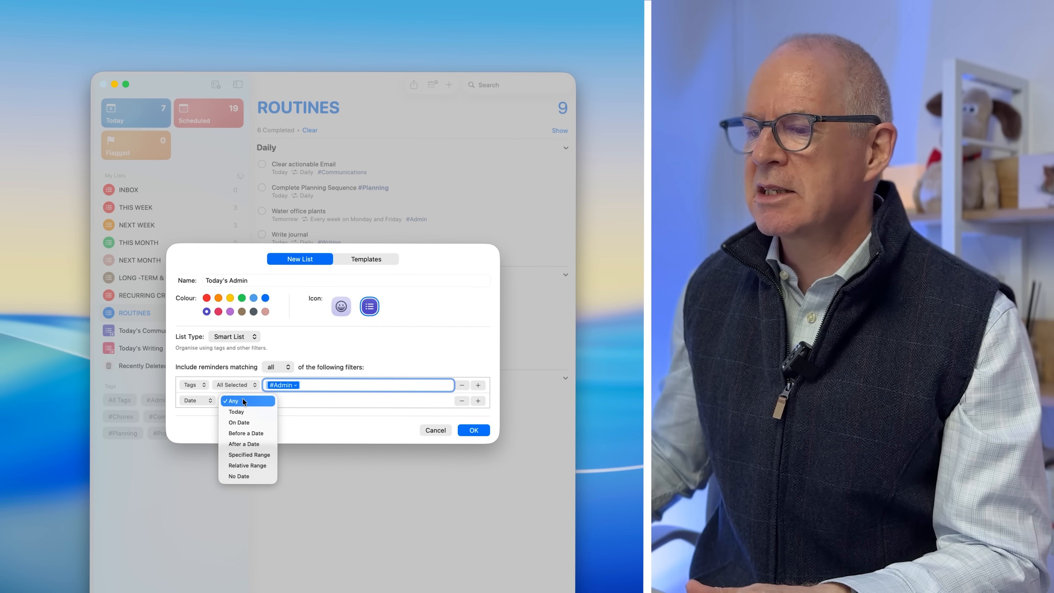
pyautogui.click(236, 412)
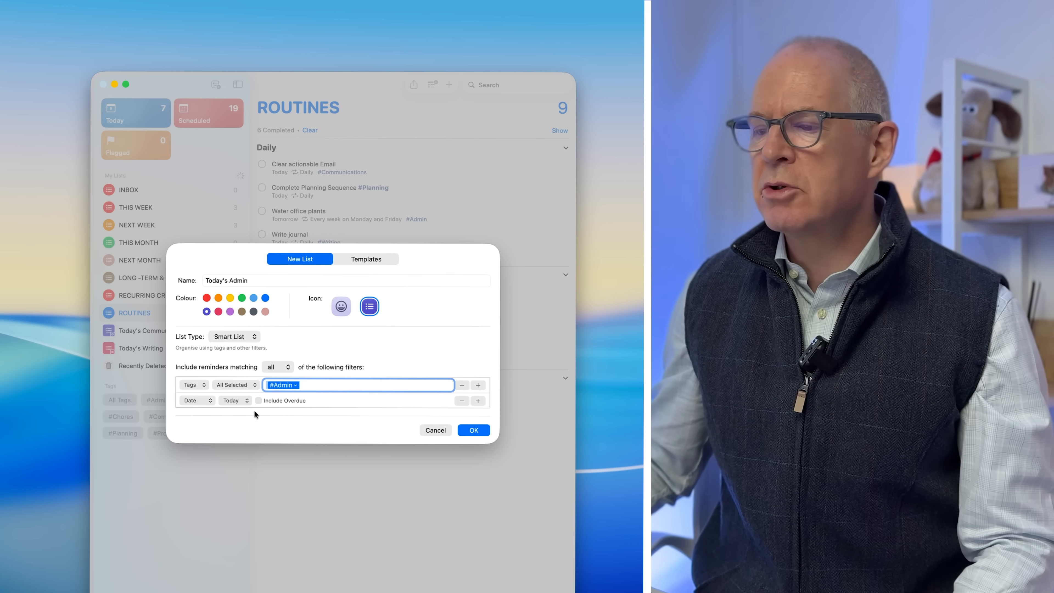
pyautogui.click(258, 401)
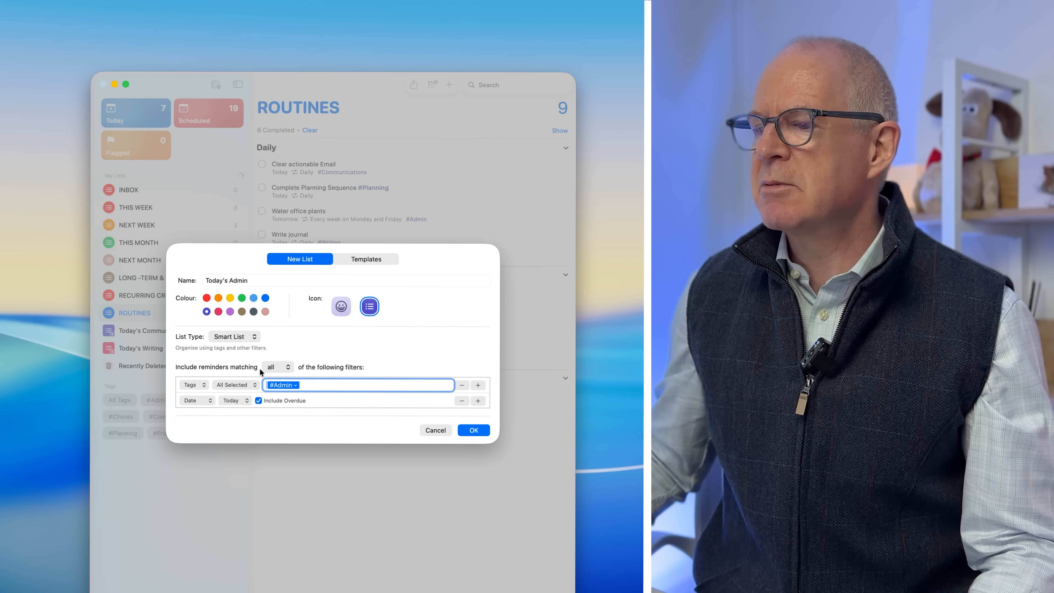
# Keep matching all filters and confirm creating the Today's Admin smart list
pyautogui.click(277, 367)
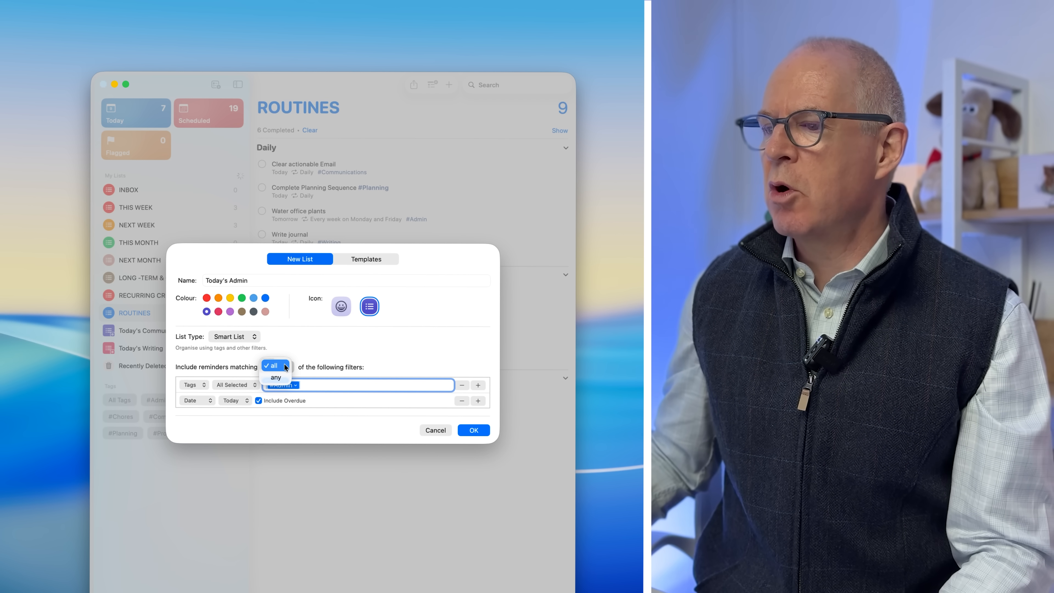
pyautogui.click(273, 365)
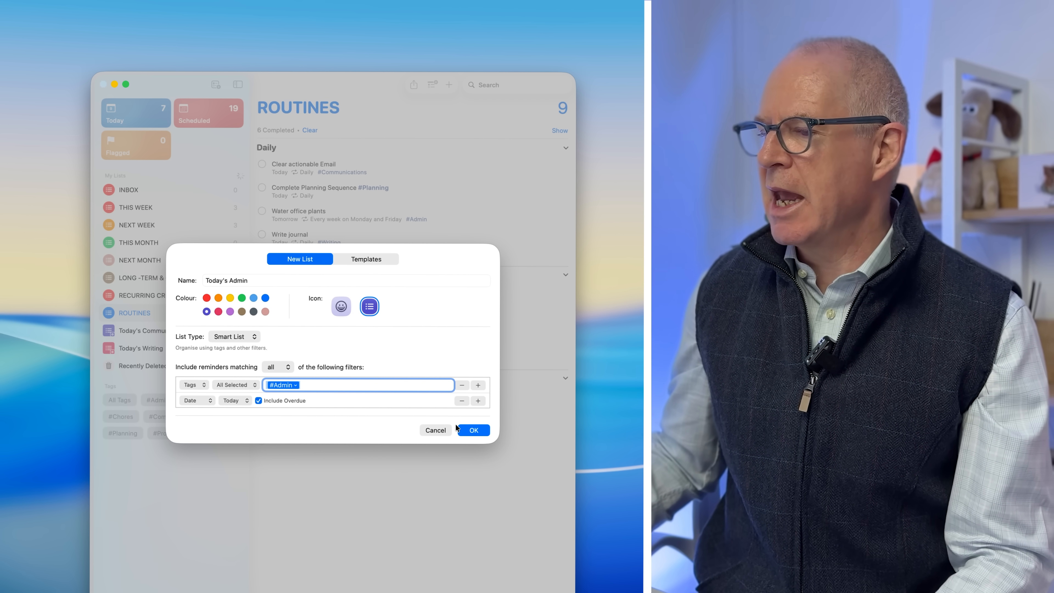
pyautogui.click(473, 430)
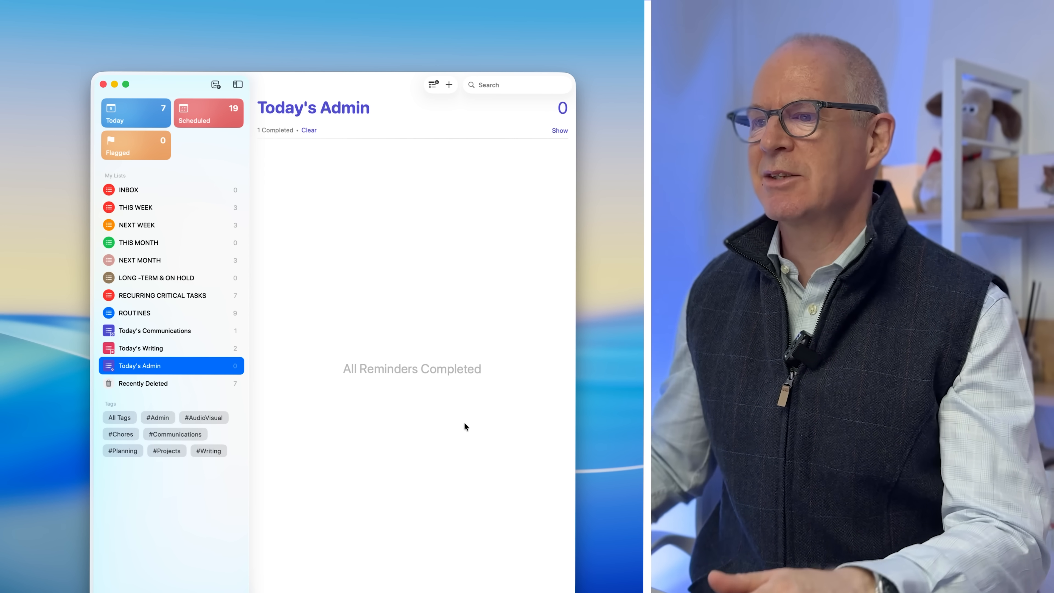
# In ROUTINES, set Water office plants due Today
pyautogui.click(135, 312)
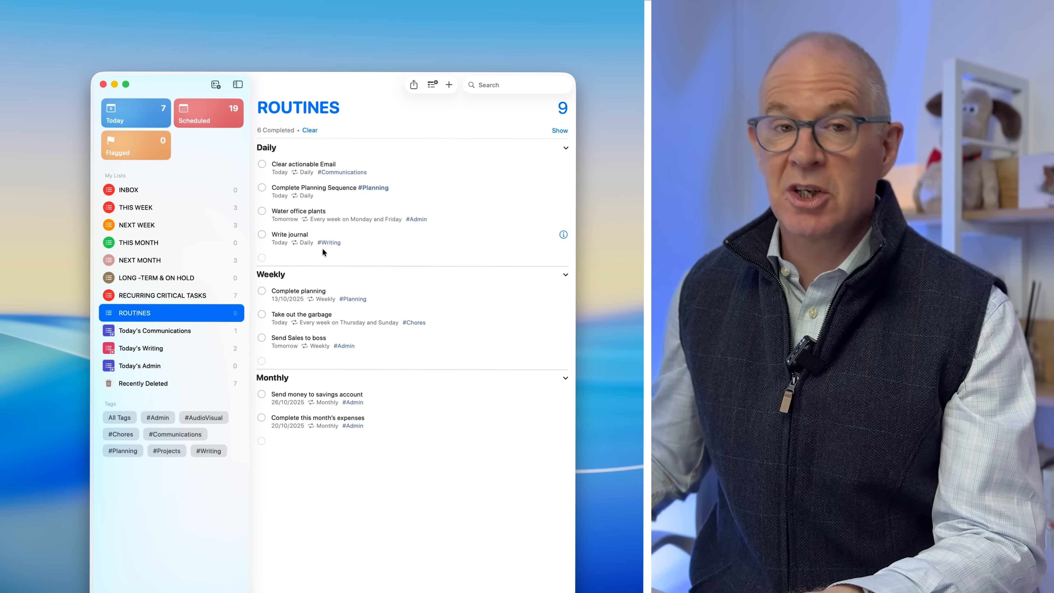
pyautogui.moveTo(292, 352)
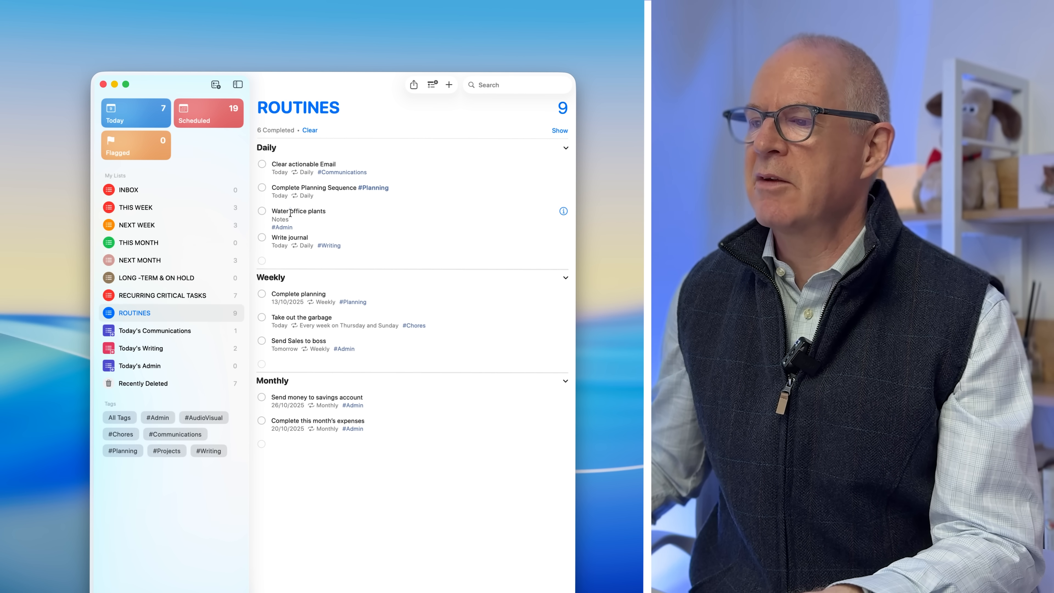
pyautogui.click(299, 211)
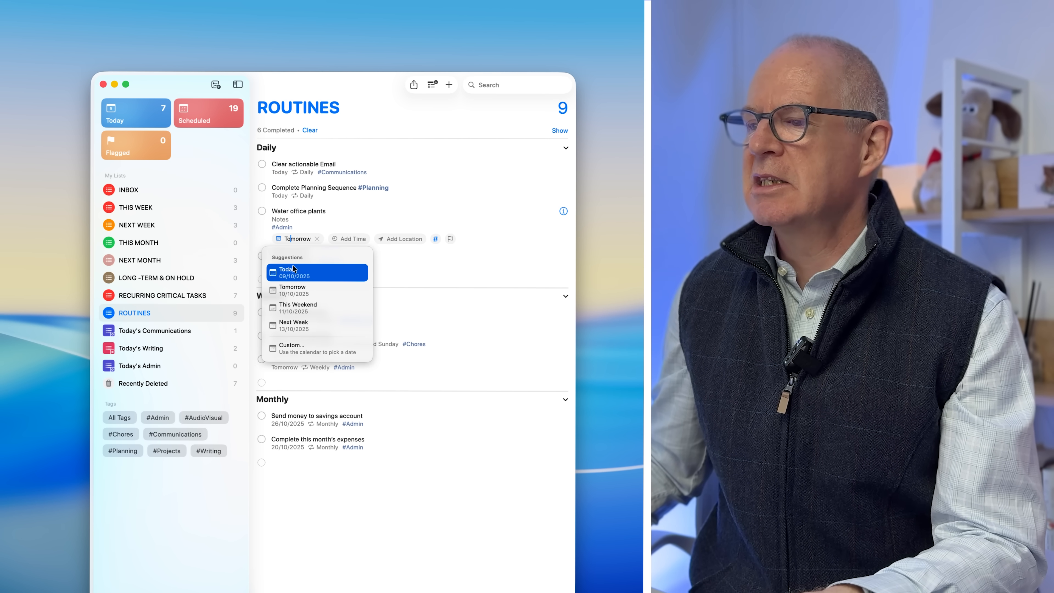
pyautogui.click(286, 272)
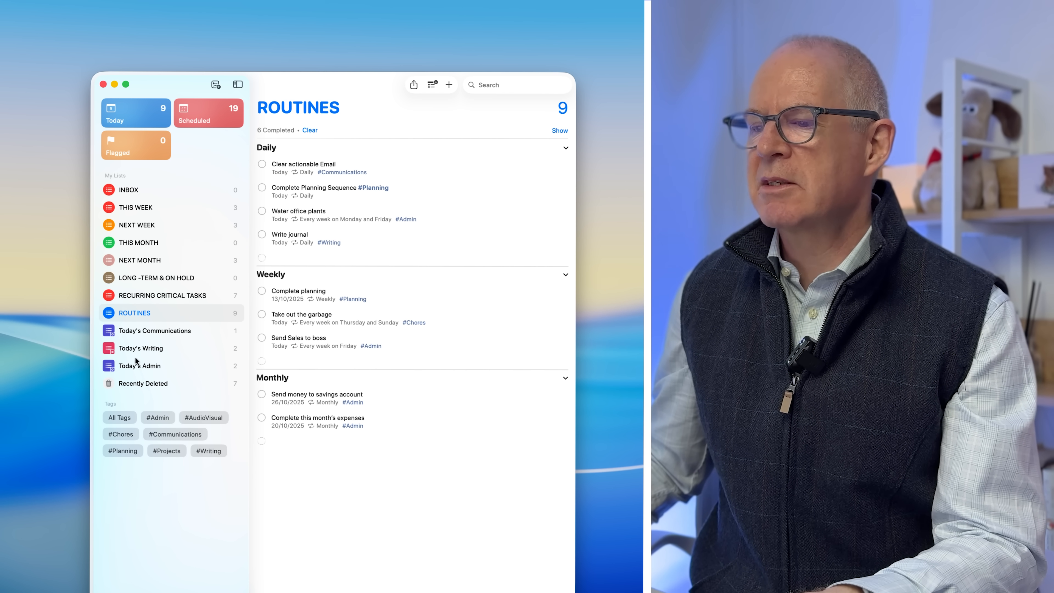
# Review Today's Admin, then bring up the context menu for Today's Writing
pyautogui.click(139, 365)
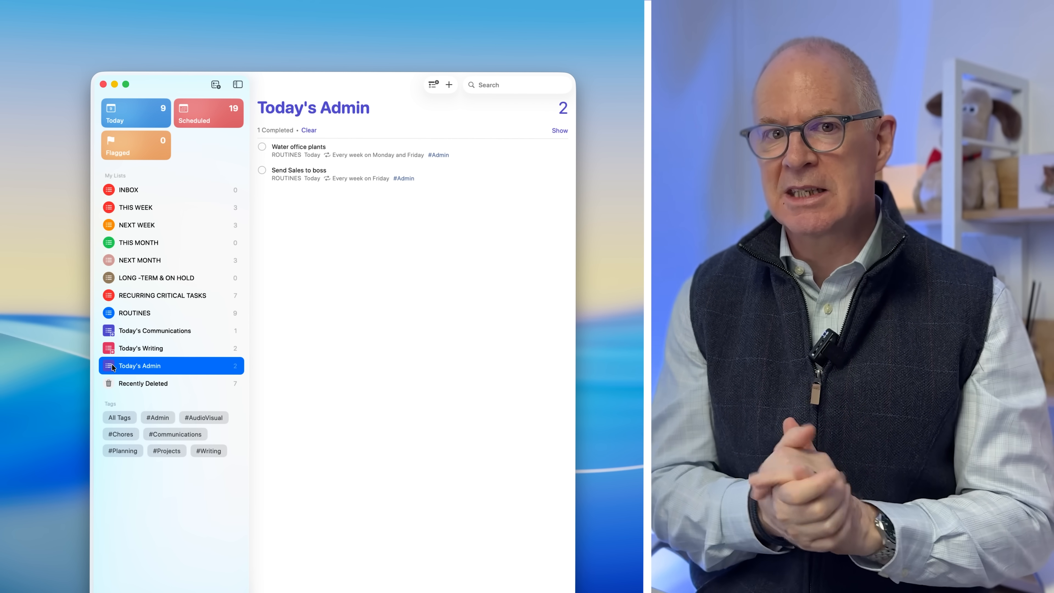
pyautogui.rightClick(123, 348)
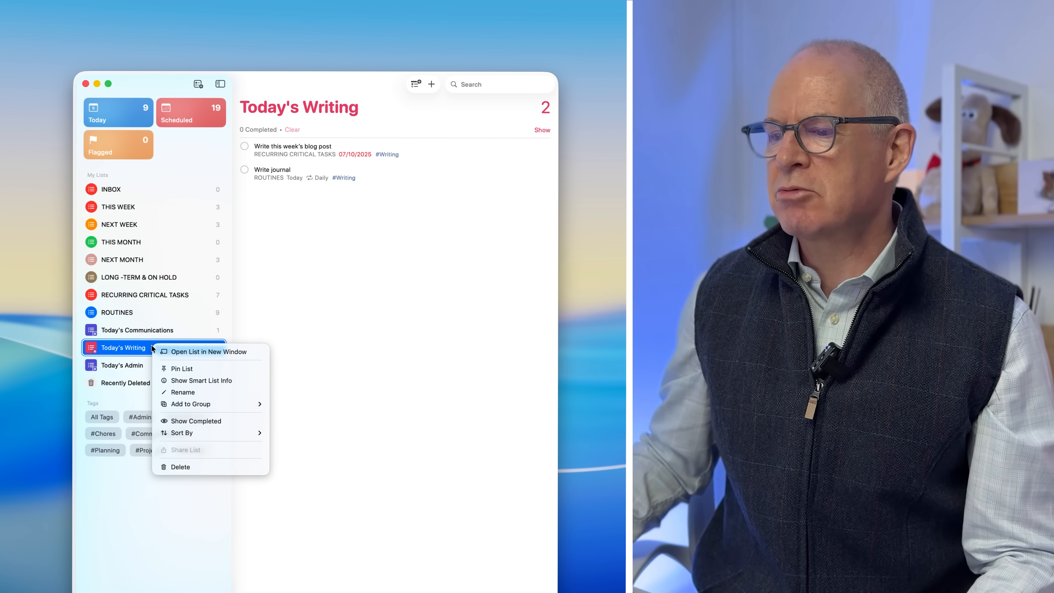
pyautogui.moveTo(184, 404)
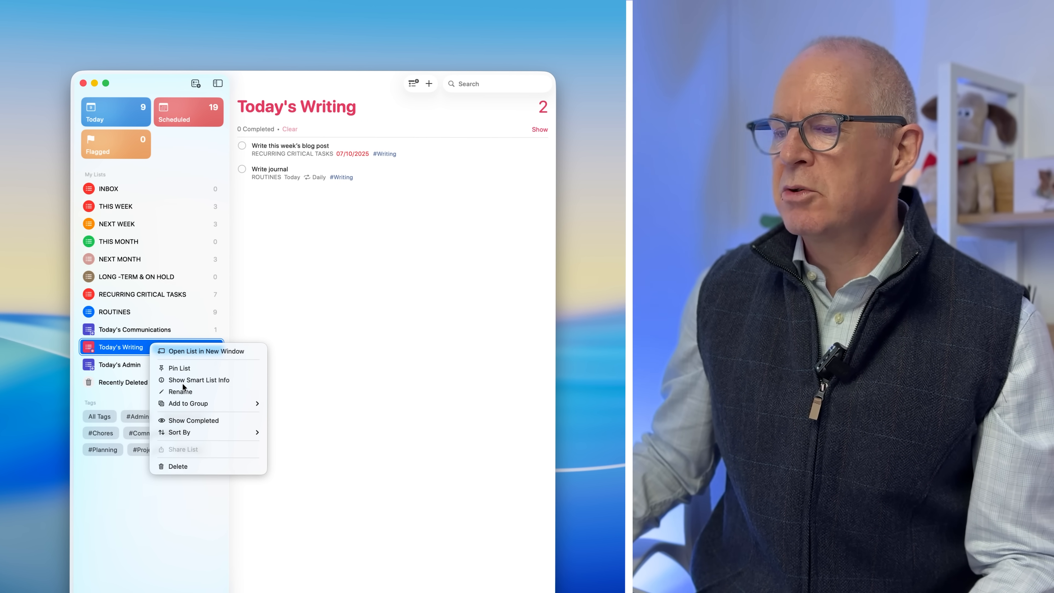
# Show Smart List Info for Today's Writing with its #Writing and Today filters
pyautogui.click(198, 380)
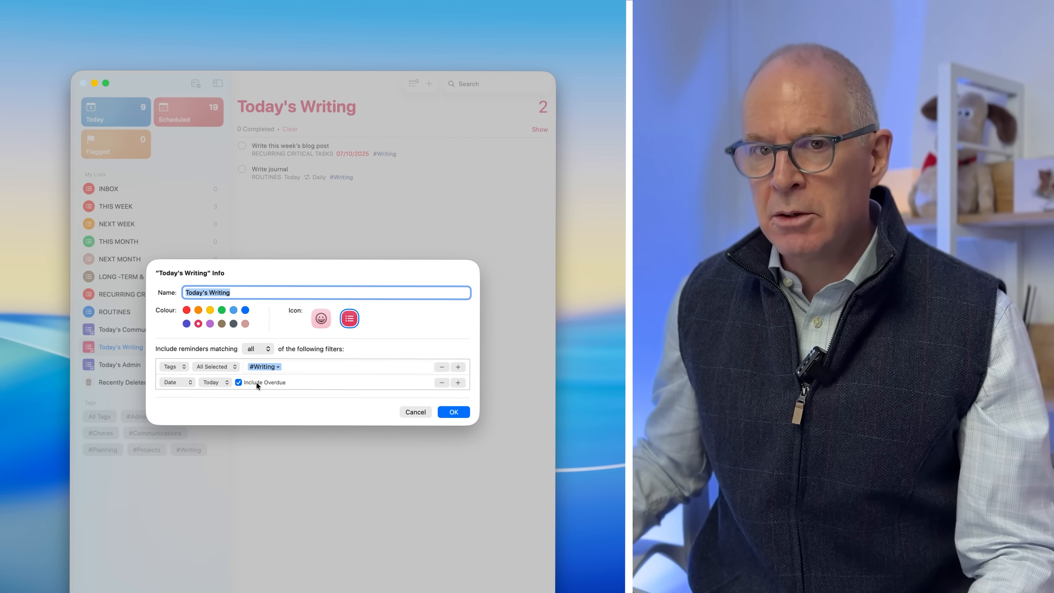
pyautogui.click(454, 412)
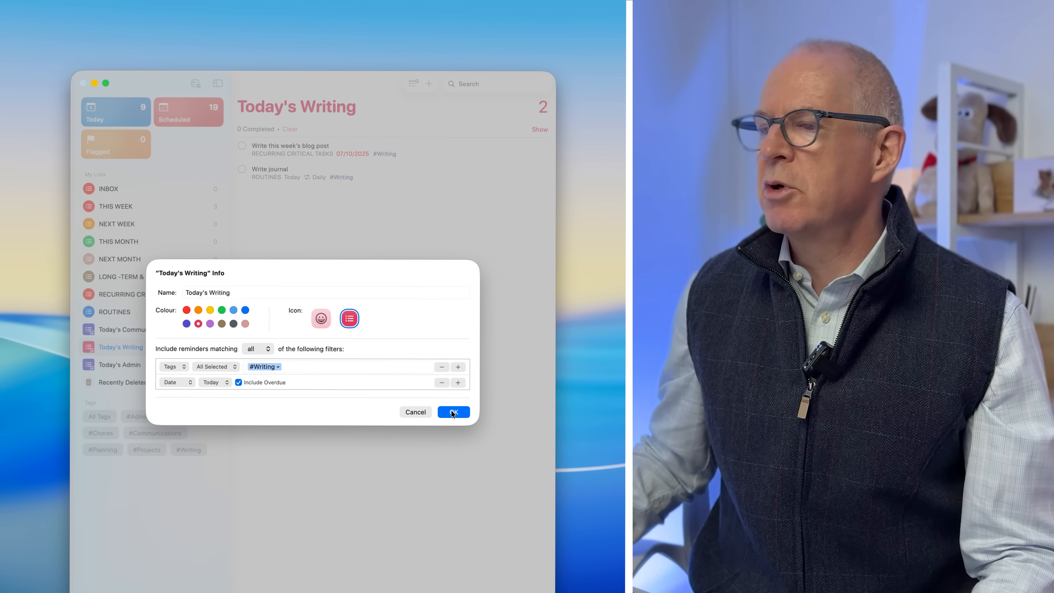
# Close the info sheet, date the blog post reminder Today, and switch to INBOX
pyautogui.click(453, 412)
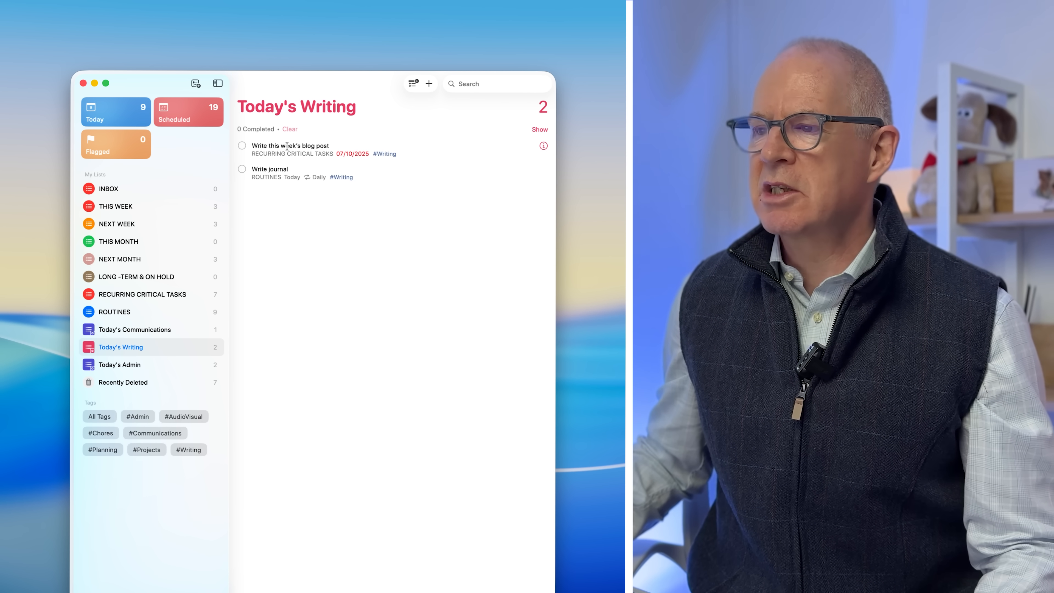
pyautogui.click(282, 146)
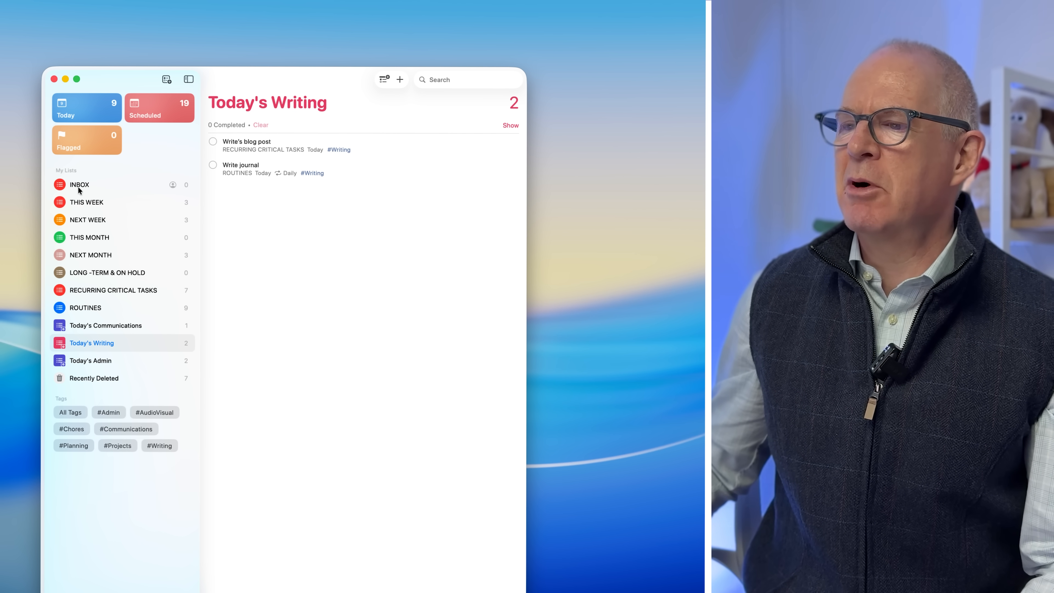
pyautogui.click(79, 185)
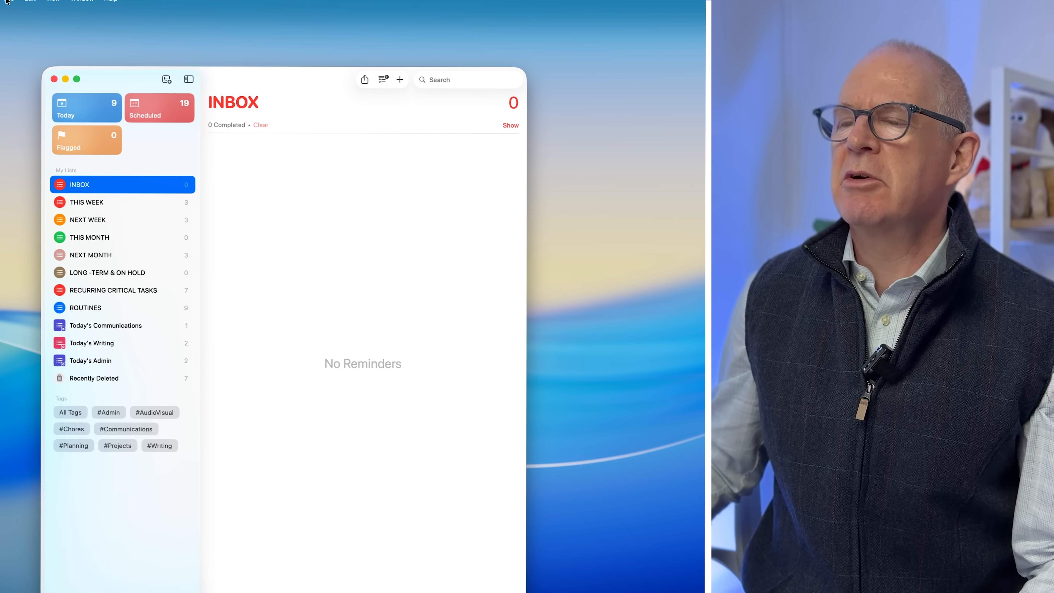
# Create a new list named Test and make it a Smart List
pyautogui.click(6, 1)
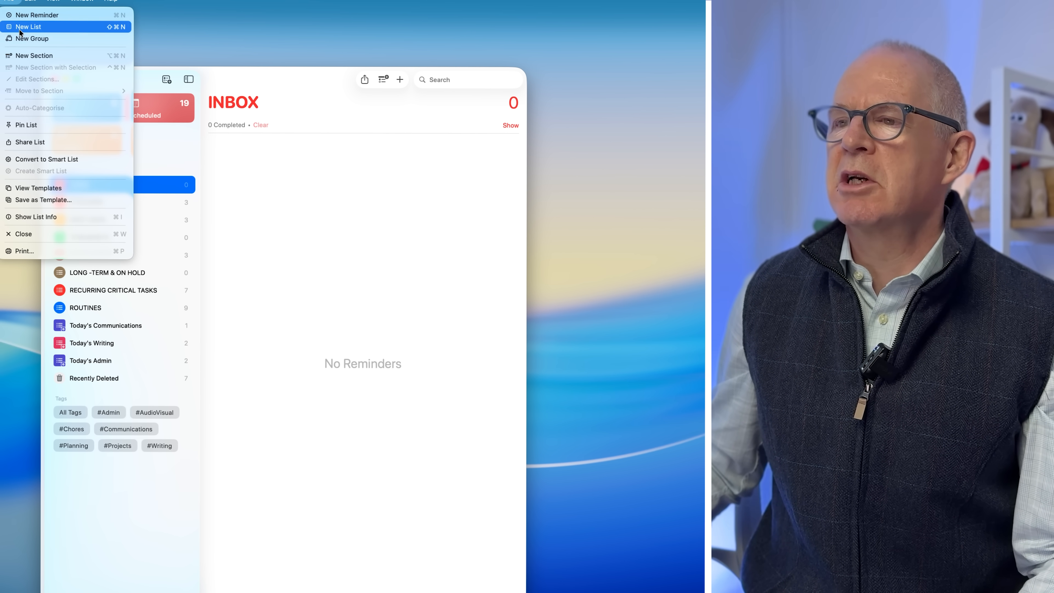
pyautogui.click(30, 26)
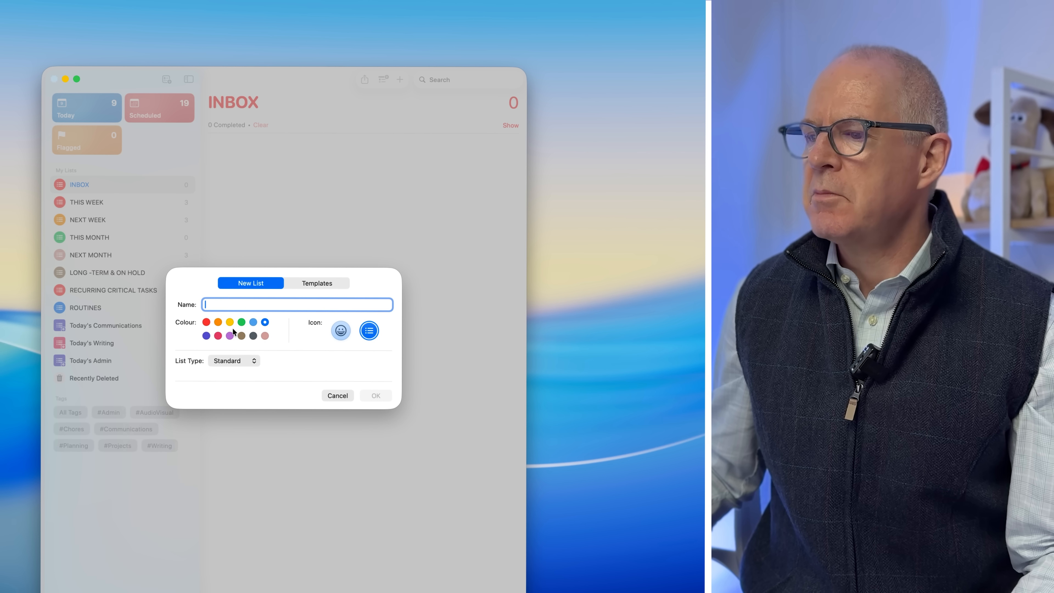
pyautogui.write('Test')
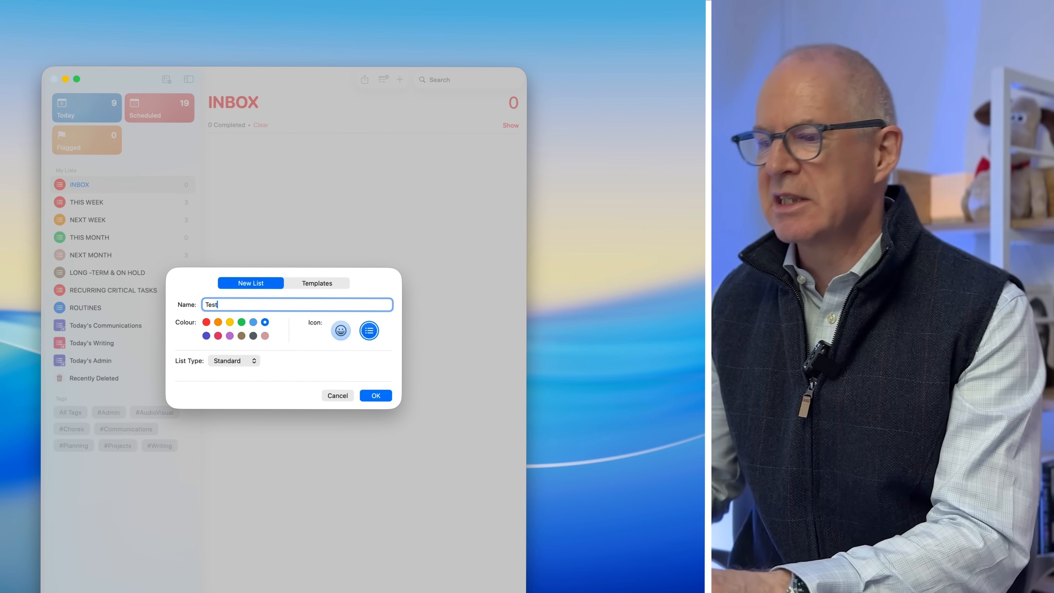
pyautogui.click(234, 360)
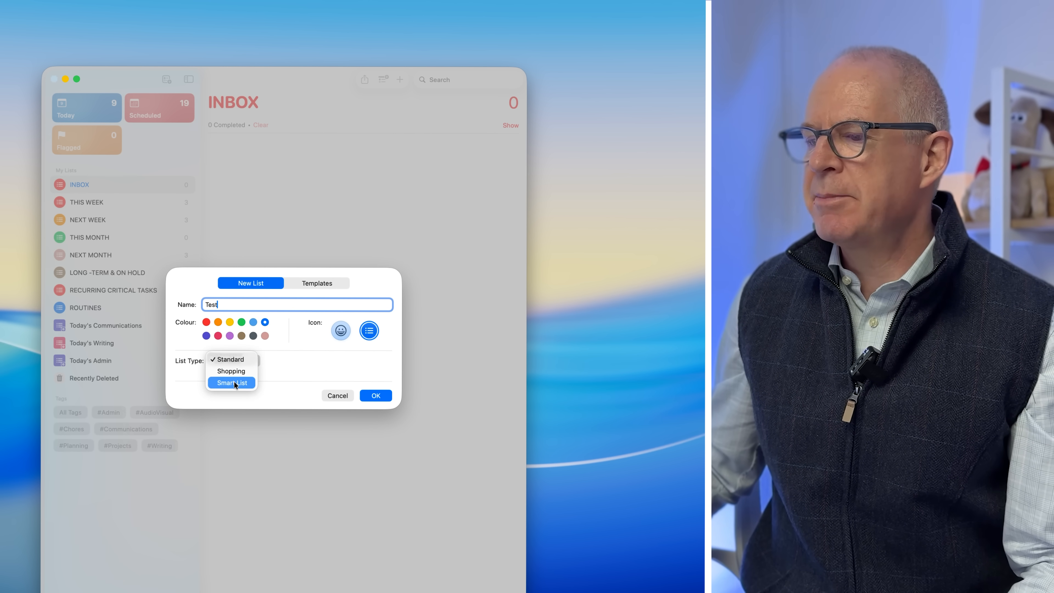
pyautogui.click(231, 382)
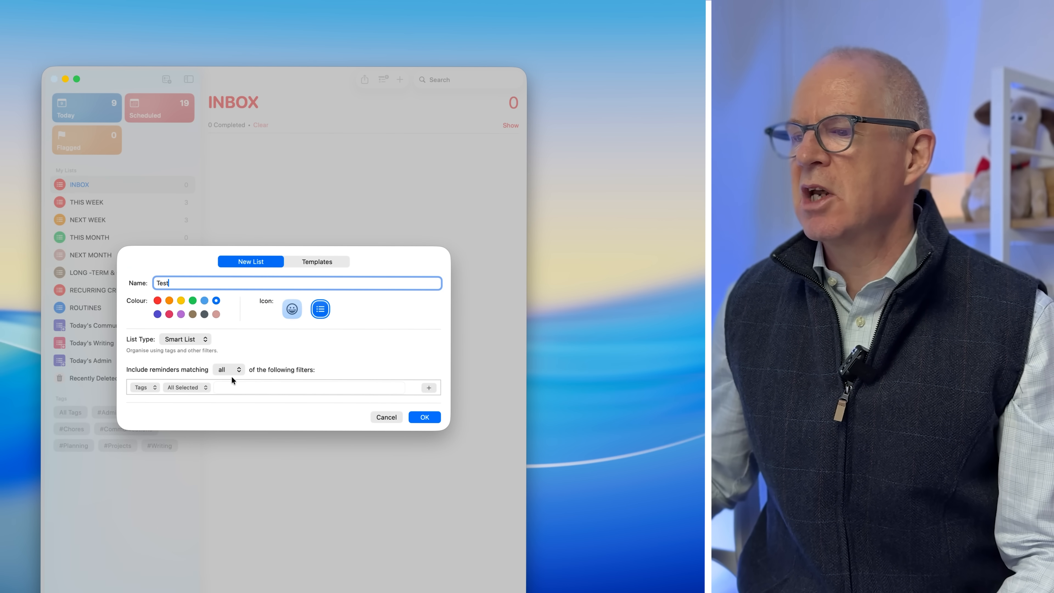
pyautogui.moveTo(169, 388)
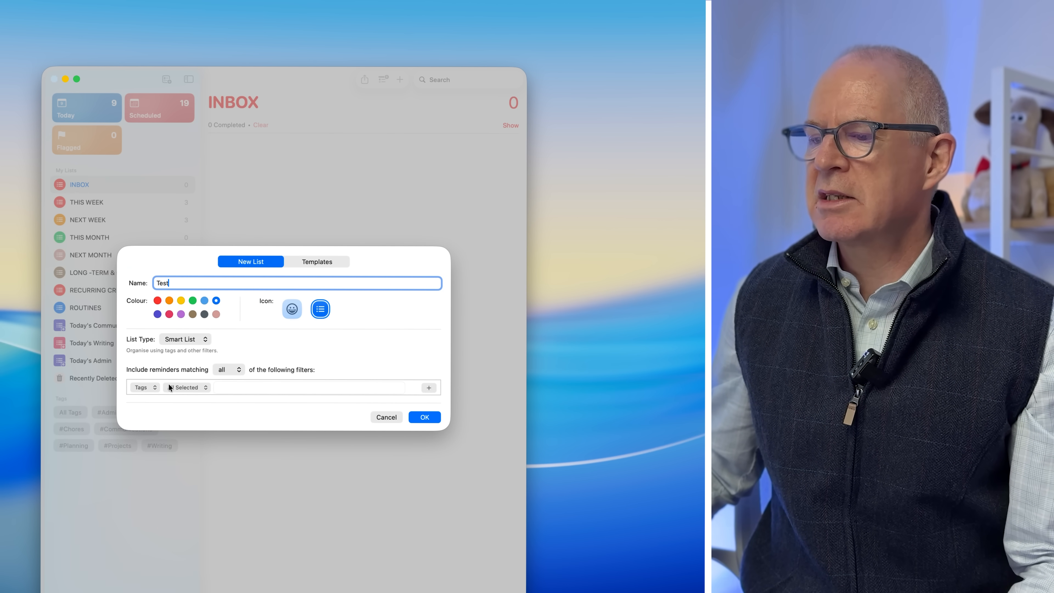
# Filter by Date with a Specified Range from 10/01/2025 to 10/31/2025
pyautogui.click(144, 387)
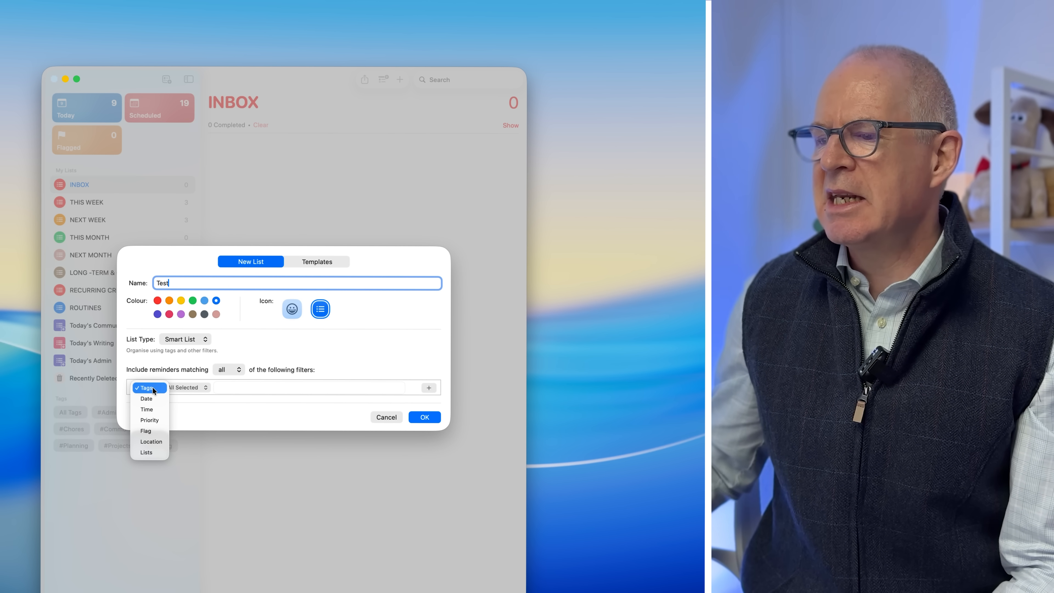
pyautogui.click(146, 398)
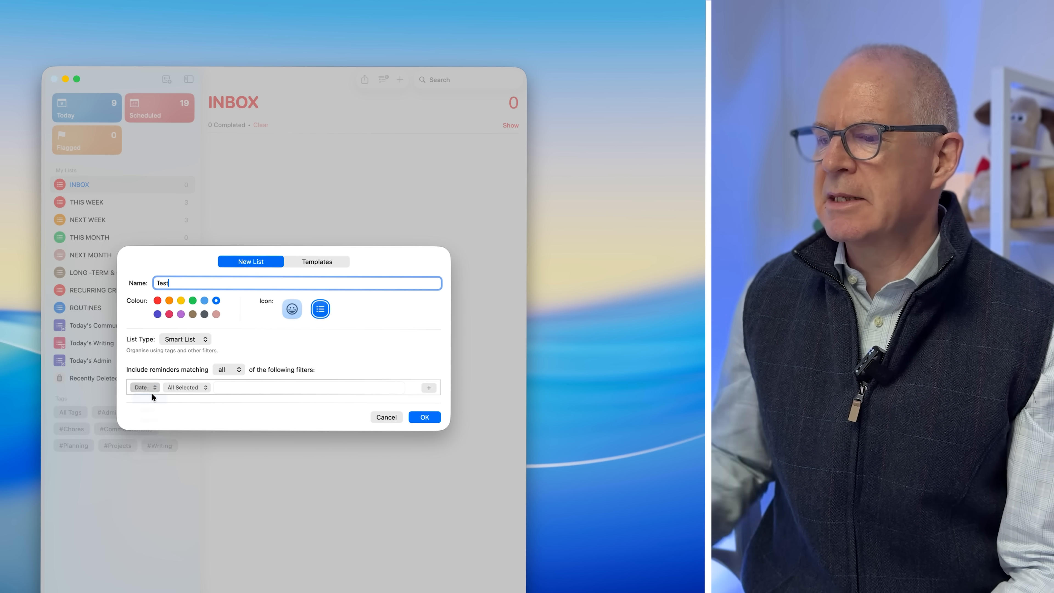
pyautogui.click(187, 387)
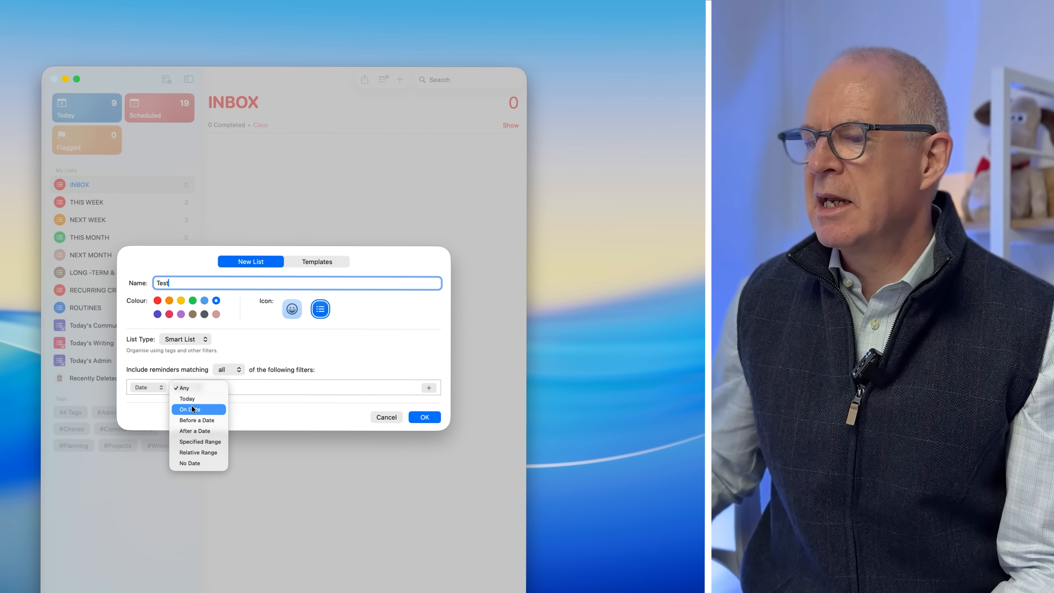
pyautogui.click(200, 441)
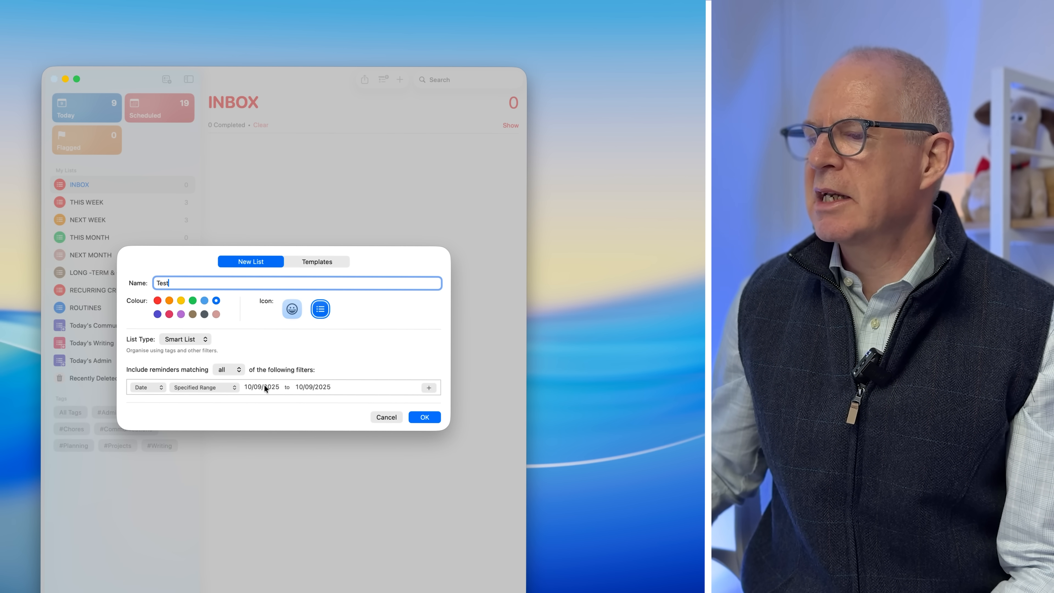
pyautogui.click(261, 387)
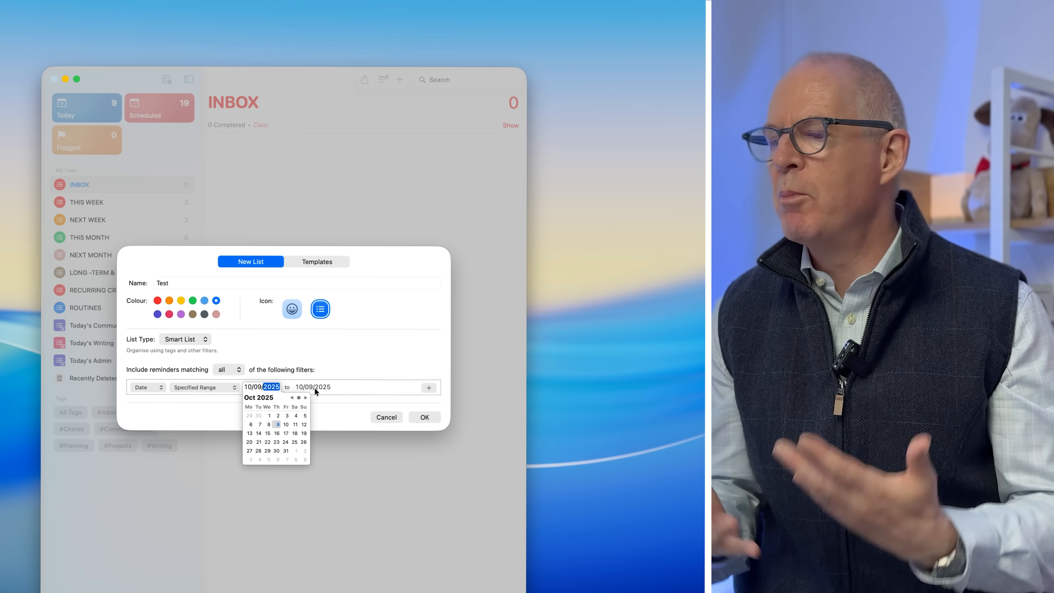
pyautogui.click(269, 415)
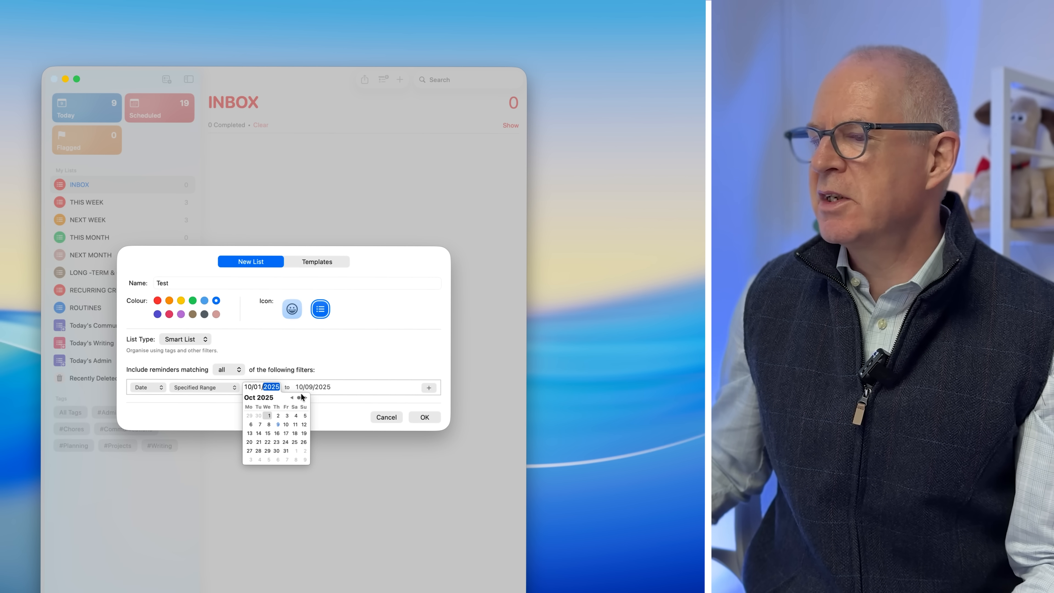
pyautogui.click(310, 387)
pyautogui.write('31')
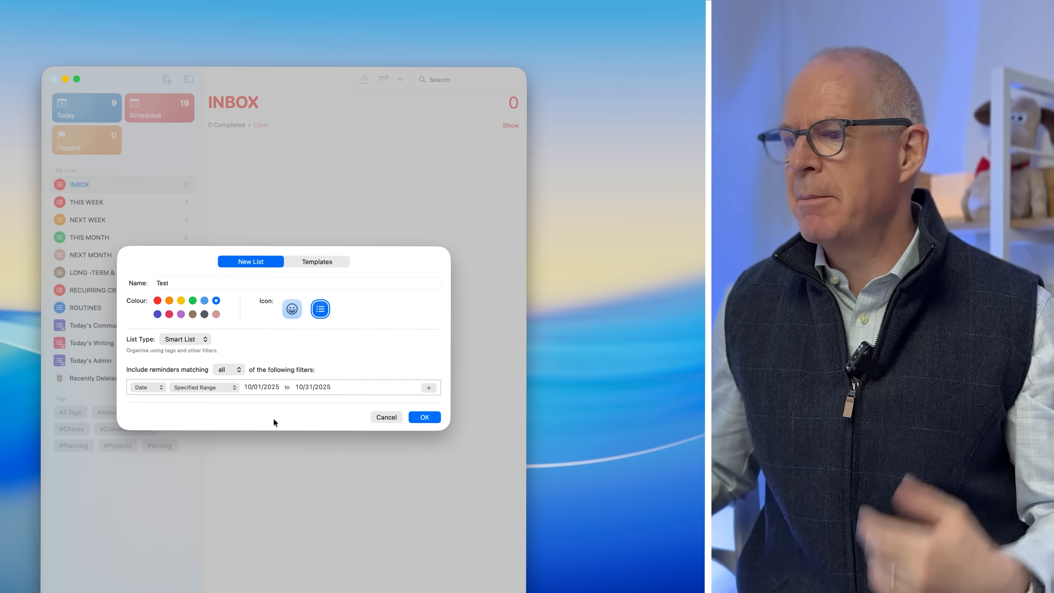
# Add a Flag filter requiring flagged reminders and create the Test smart list
pyautogui.click(428, 387)
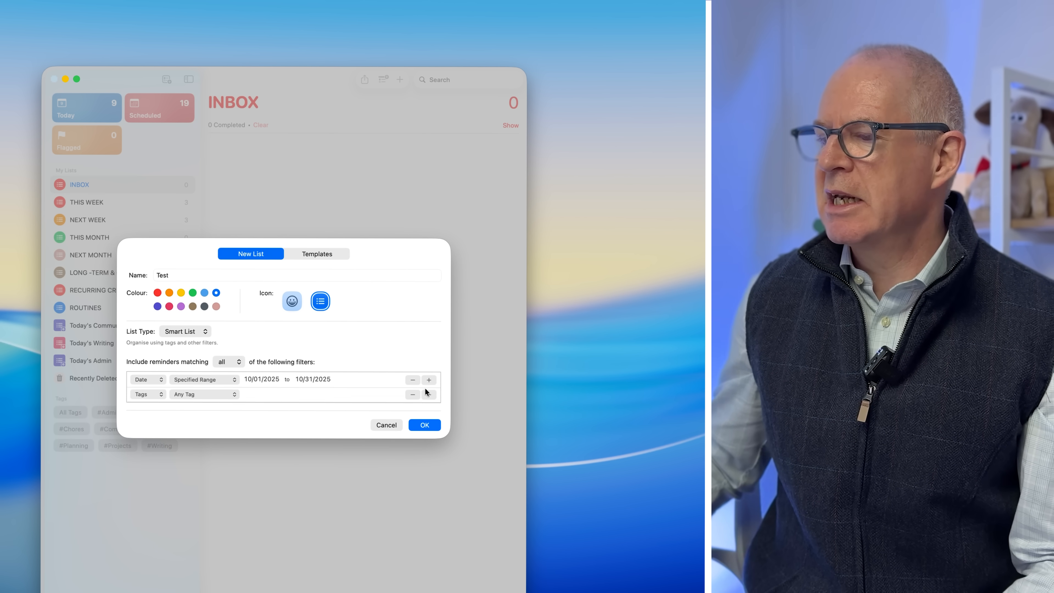
pyautogui.click(148, 395)
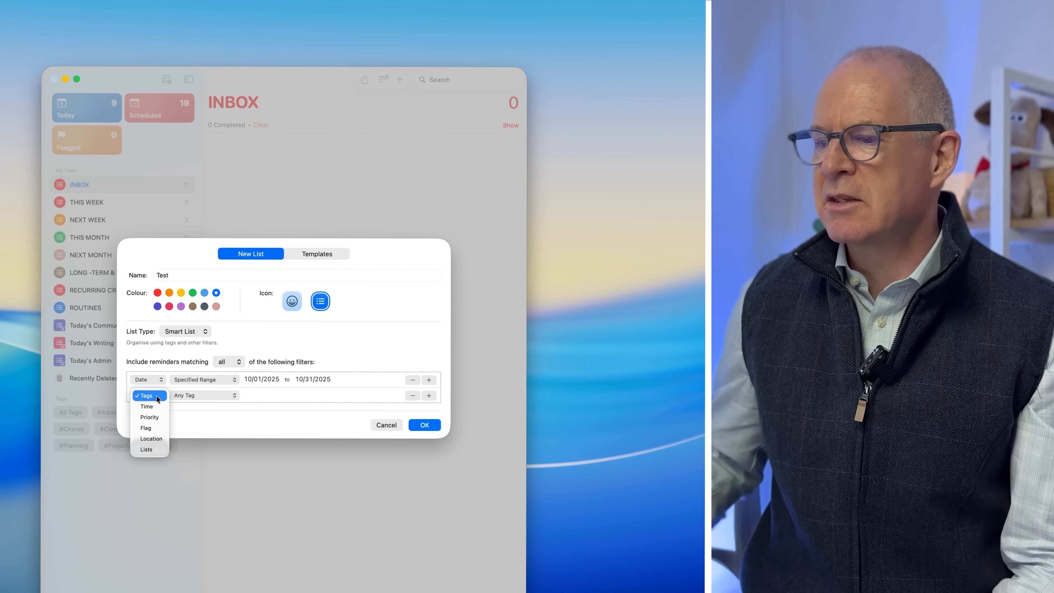
pyautogui.click(146, 428)
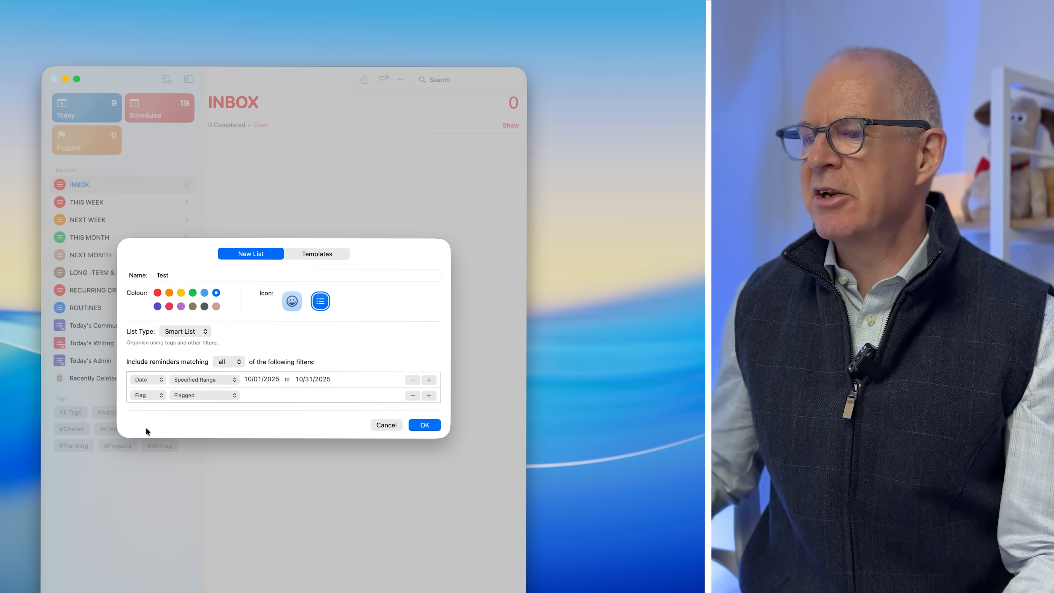
pyautogui.click(205, 395)
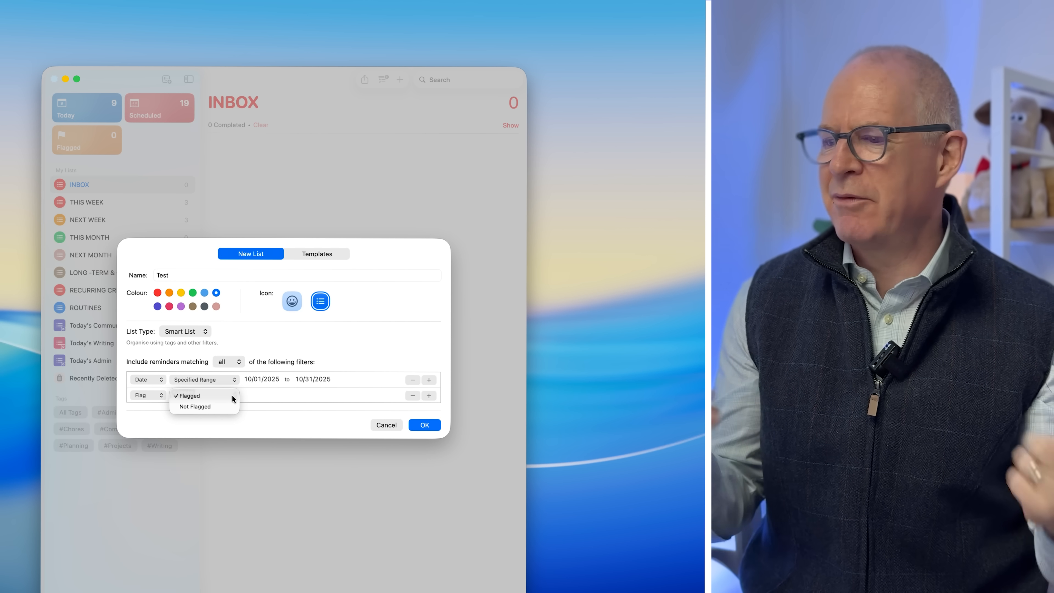
pyautogui.click(189, 396)
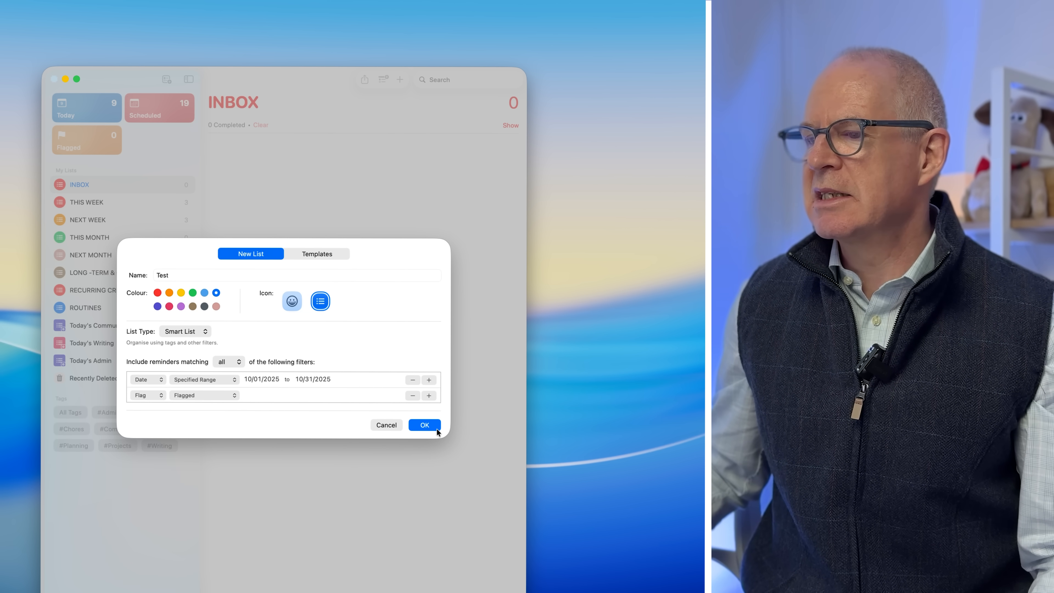
pyautogui.click(425, 425)
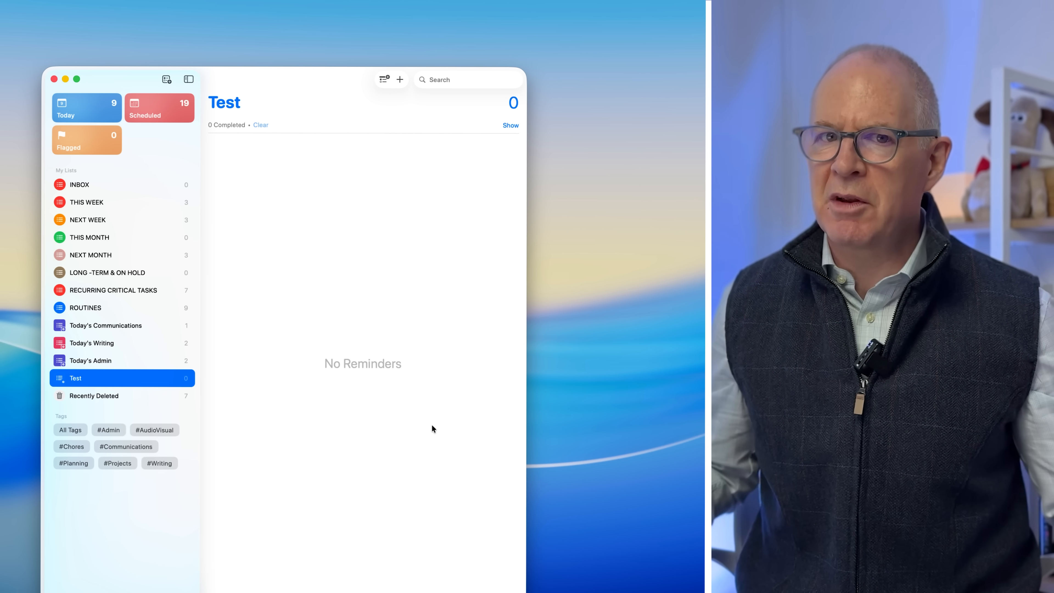
pyautogui.moveTo(198, 221)
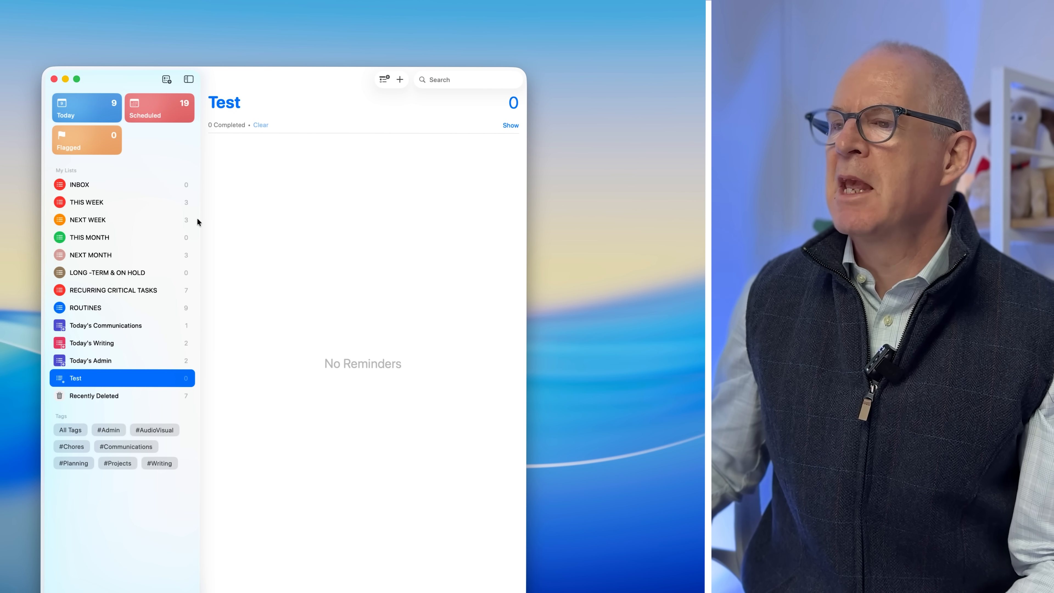
# In Scheduled, flag the 2025 Ultimate Productivity Workshop reminder
pyautogui.click(151, 108)
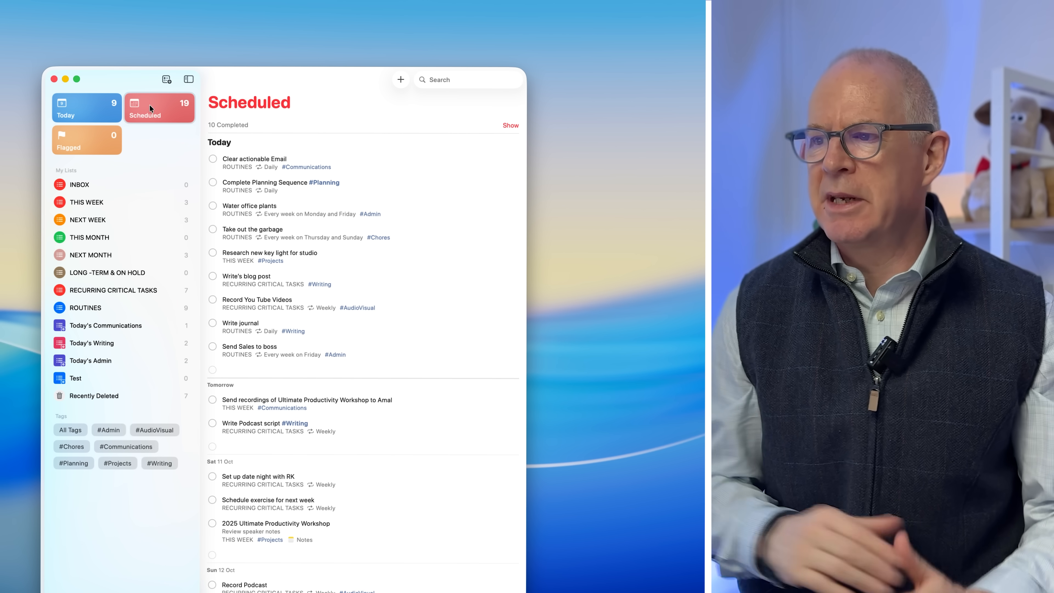
pyautogui.moveTo(293, 267)
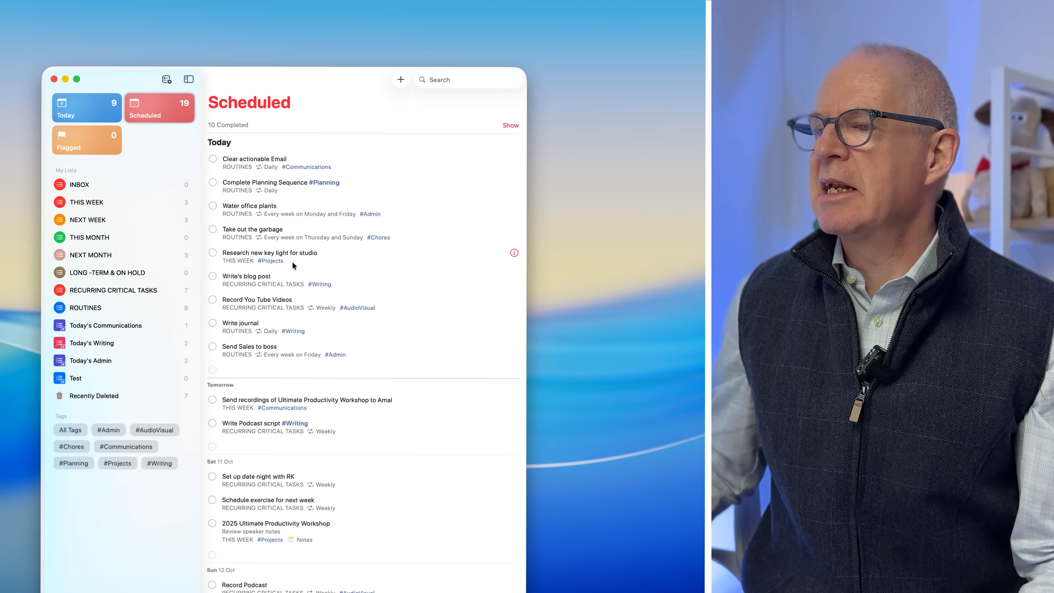
pyautogui.scroll(-3)
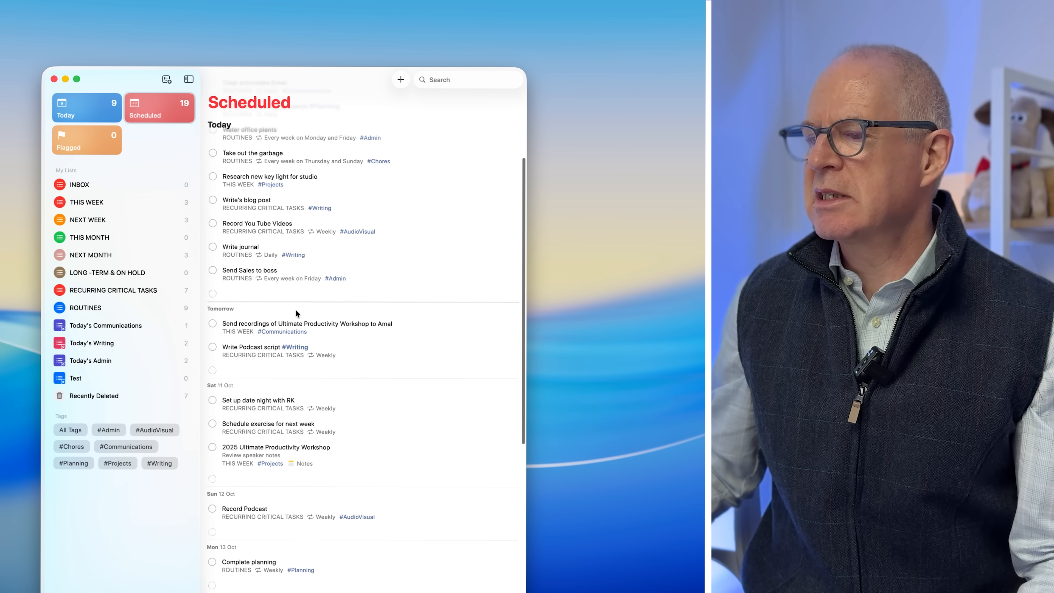
pyautogui.scroll(-3)
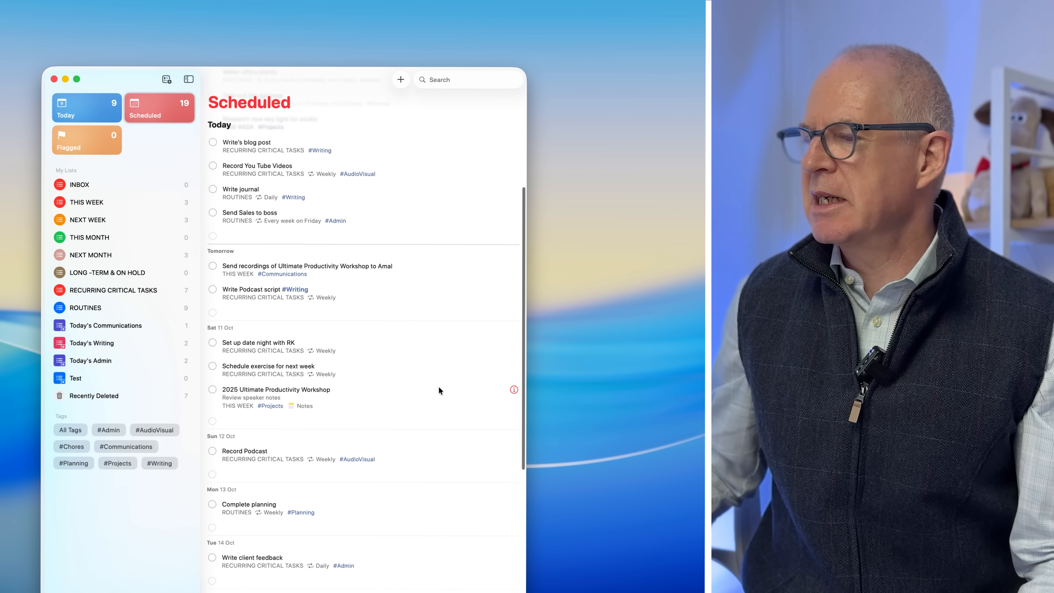
pyautogui.moveTo(443, 392)
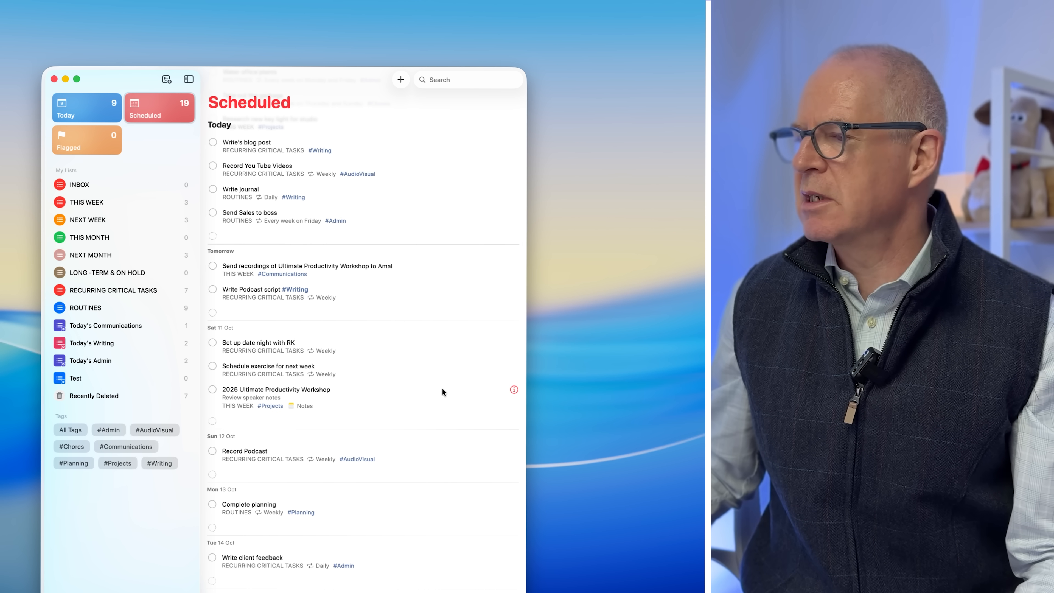
pyautogui.click(513, 390)
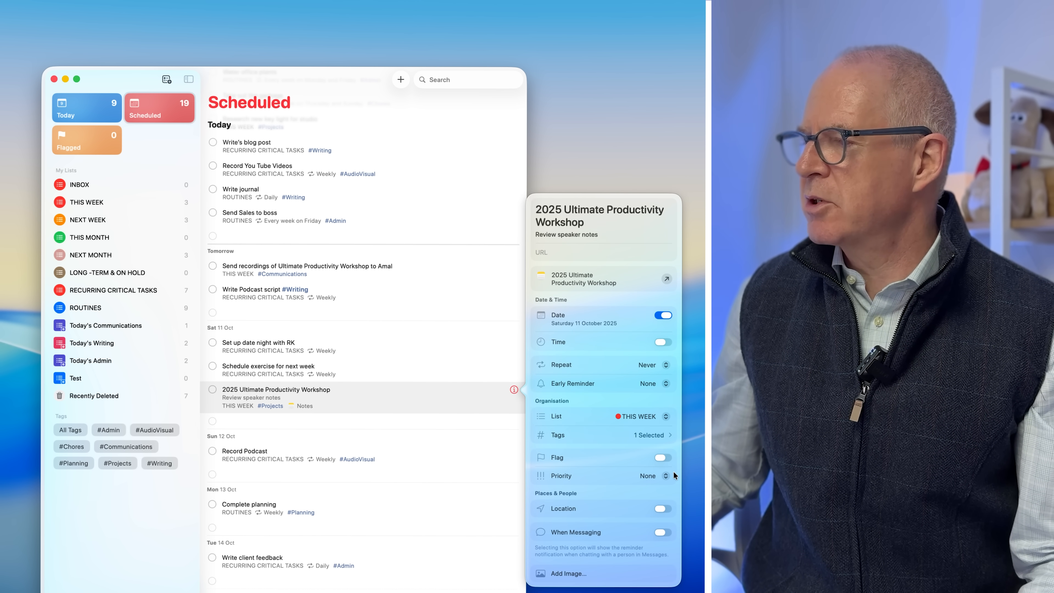
pyautogui.click(663, 458)
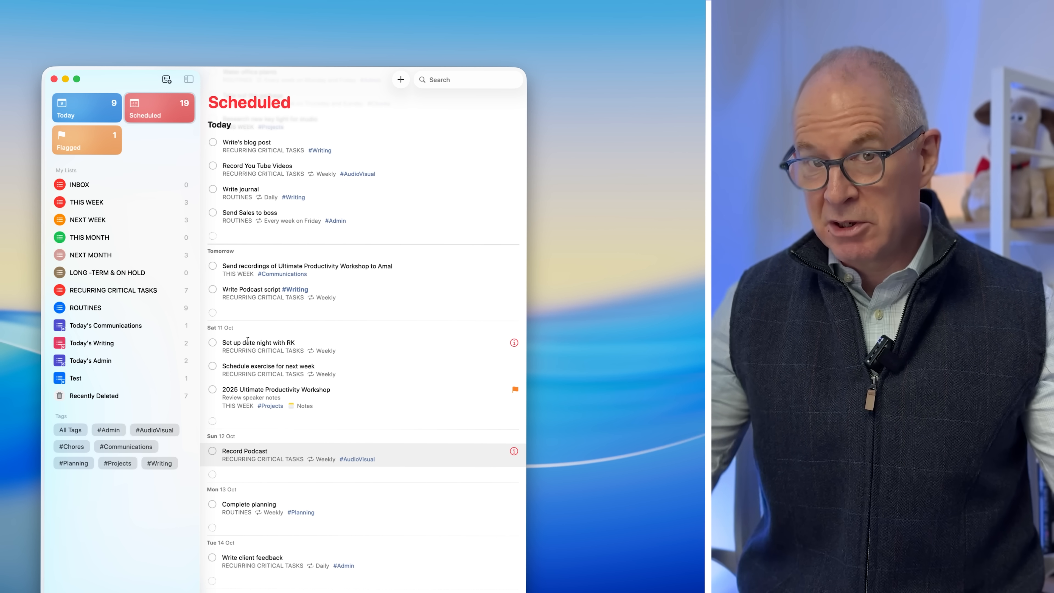
# Flag the monthly expenses and savings transfer reminders, then return to the Test smart list
pyautogui.scroll(-3)
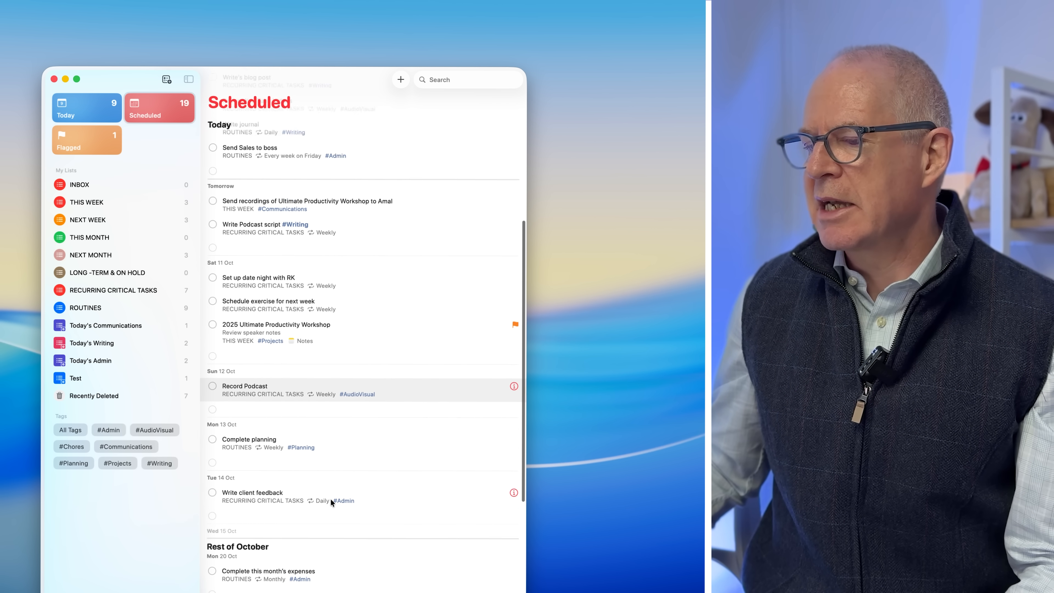
pyautogui.scroll(-3)
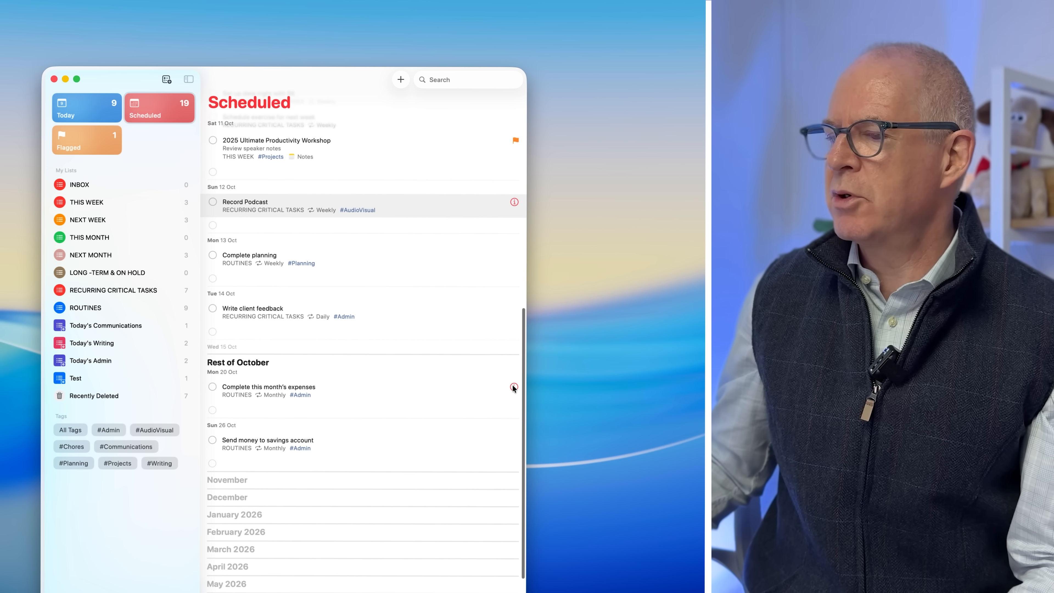
pyautogui.click(514, 387)
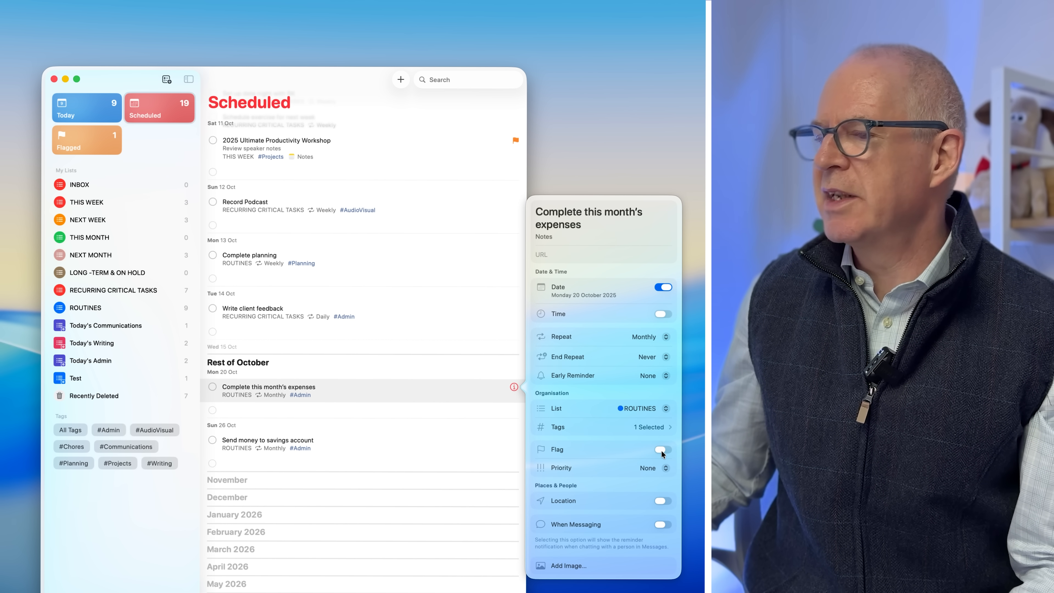
pyautogui.click(662, 449)
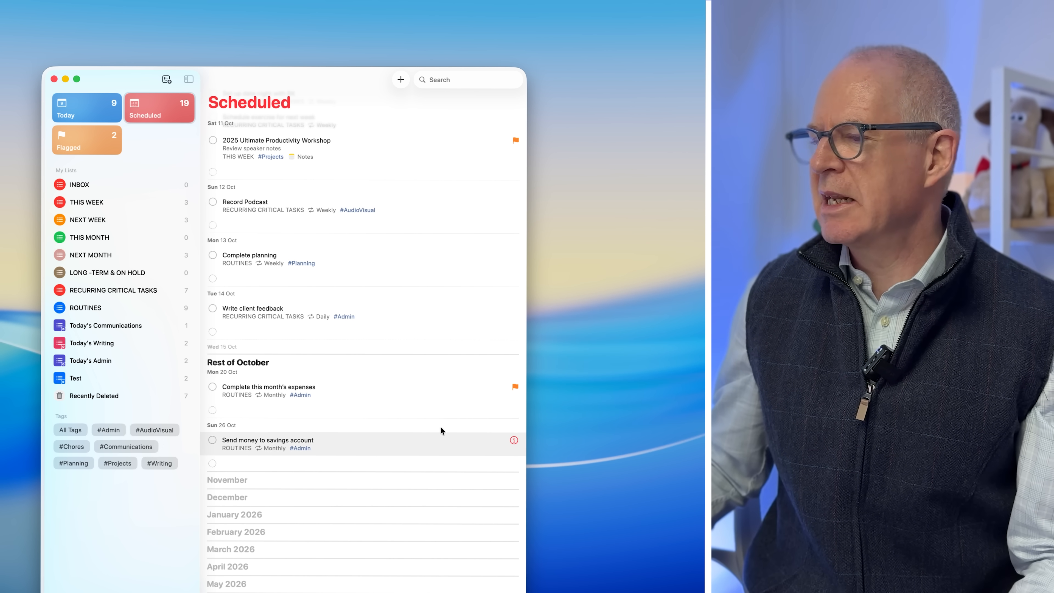
pyautogui.moveTo(513, 441)
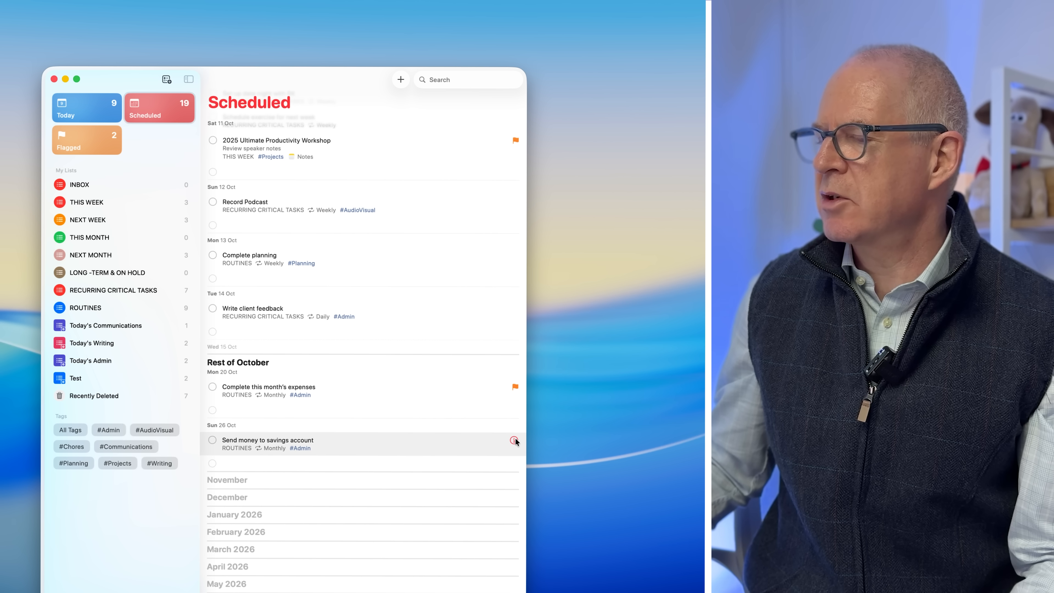
pyautogui.click(514, 440)
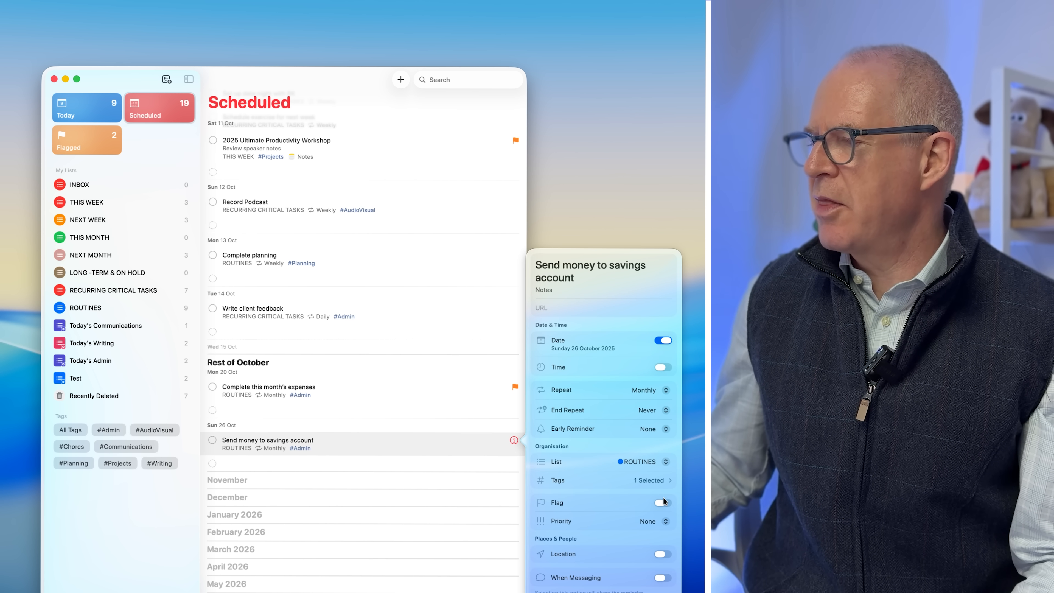
pyautogui.click(659, 502)
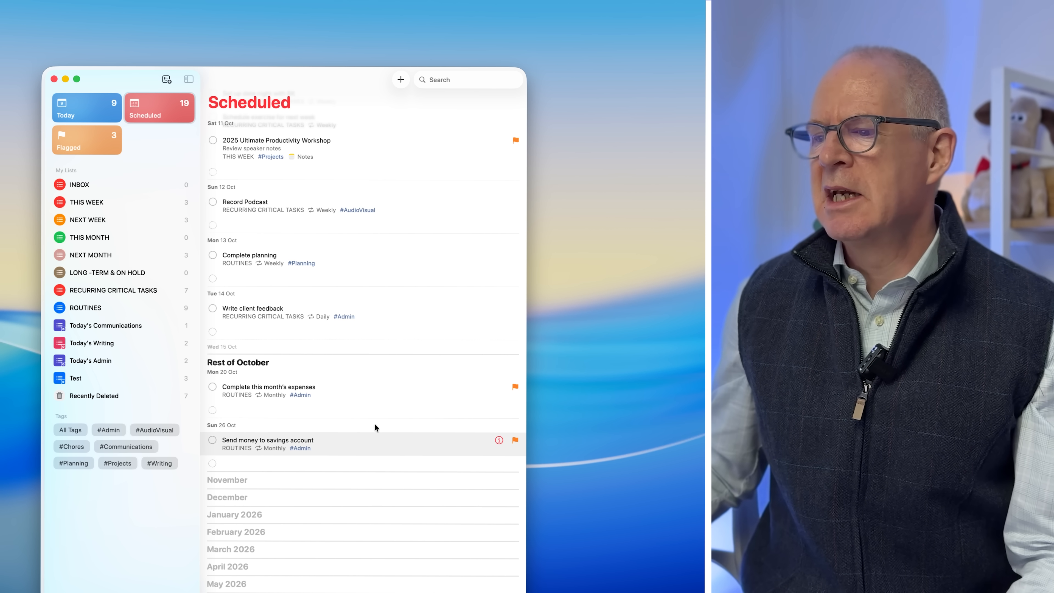
pyautogui.click(75, 378)
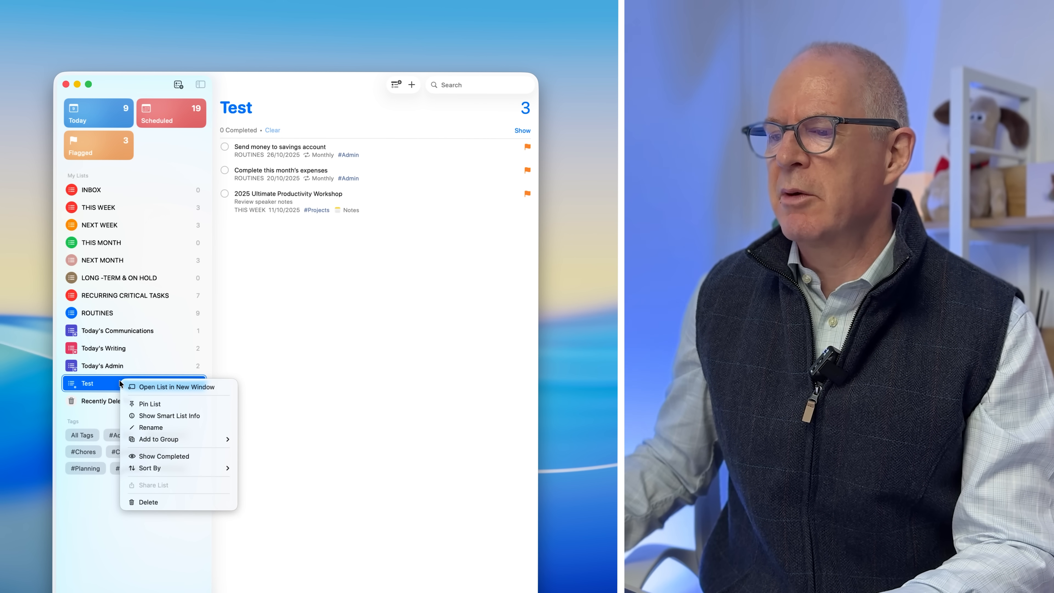
pyautogui.moveTo(148, 419)
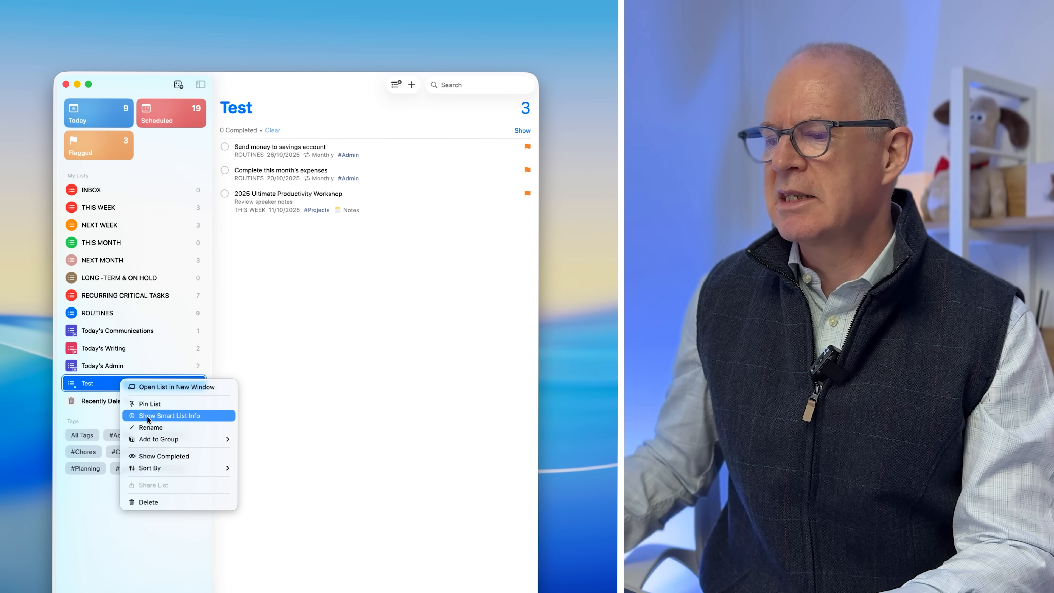
# Delete the Test smart list and start creating a new list
pyautogui.click(148, 503)
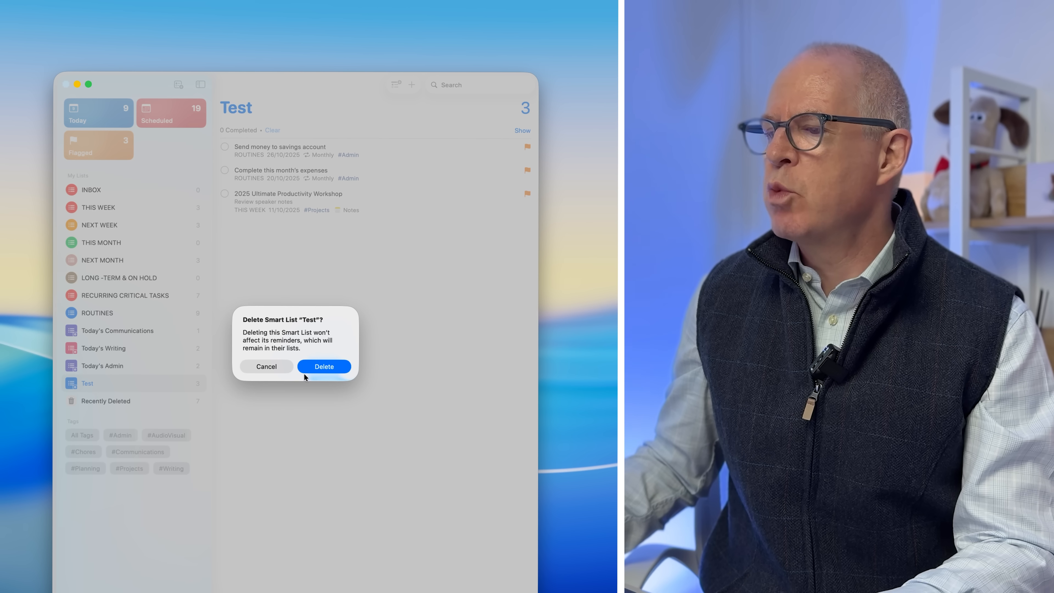
pyautogui.click(324, 366)
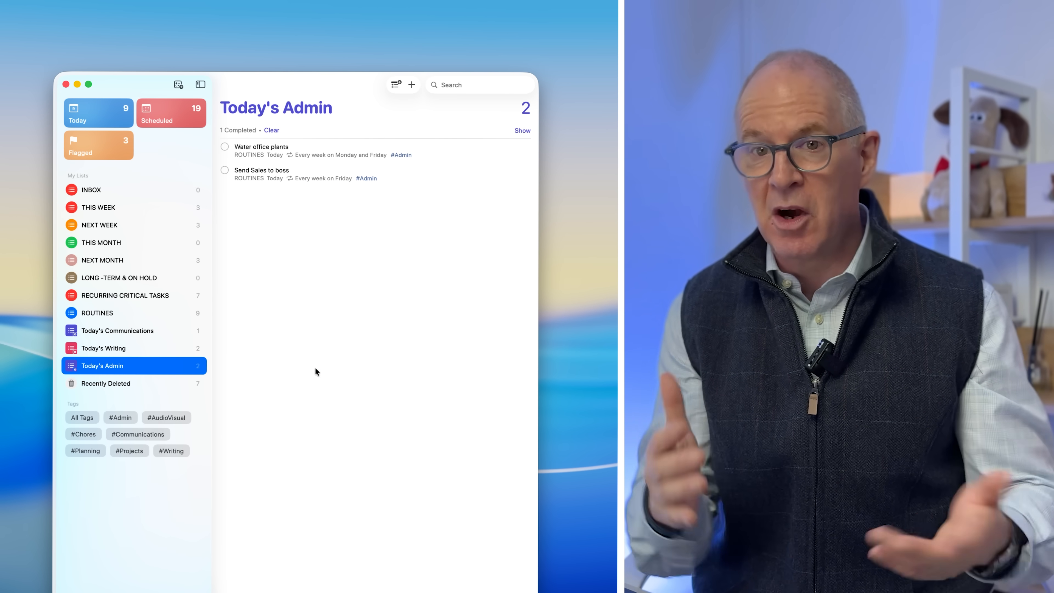
pyautogui.click(412, 85)
pyautogui.write("Today's Most Important Ta")
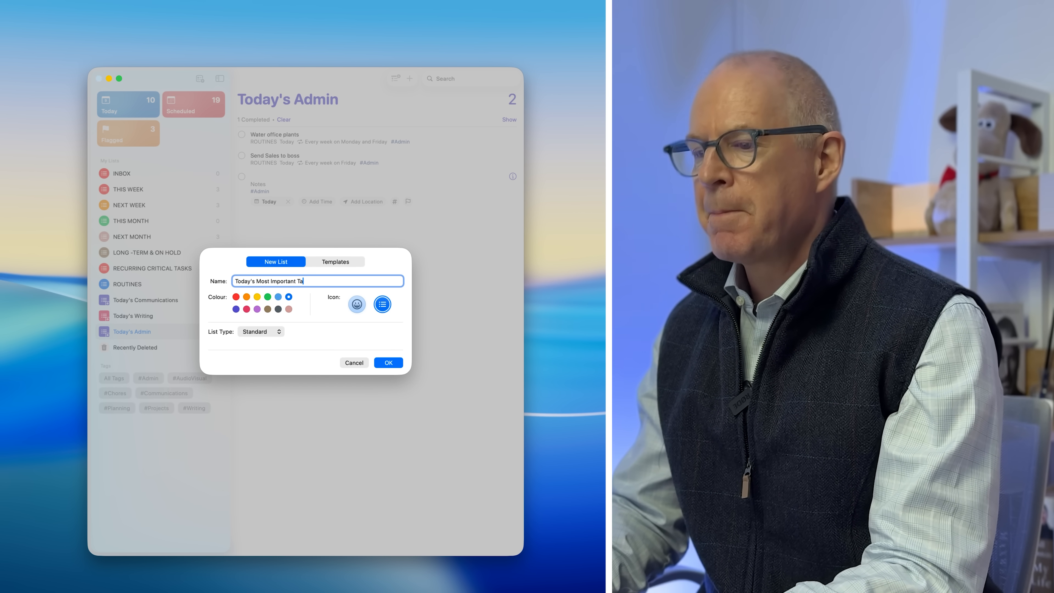
# Name the new list 'Today's Most Important Tasks', make it red and set its type to Smart List
pyautogui.write('sks')
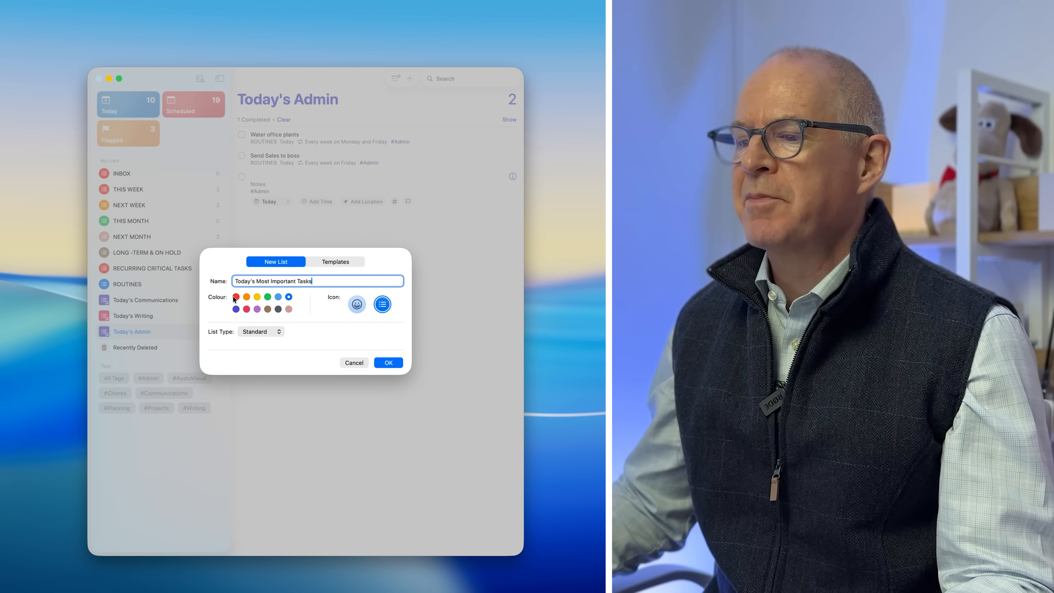
pyautogui.click(236, 297)
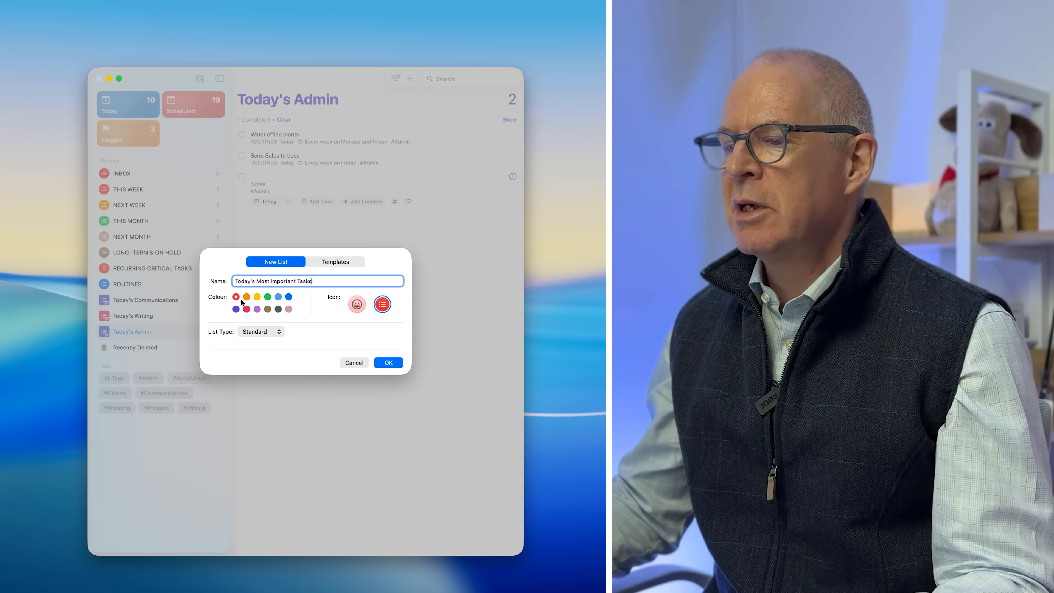
pyautogui.click(261, 332)
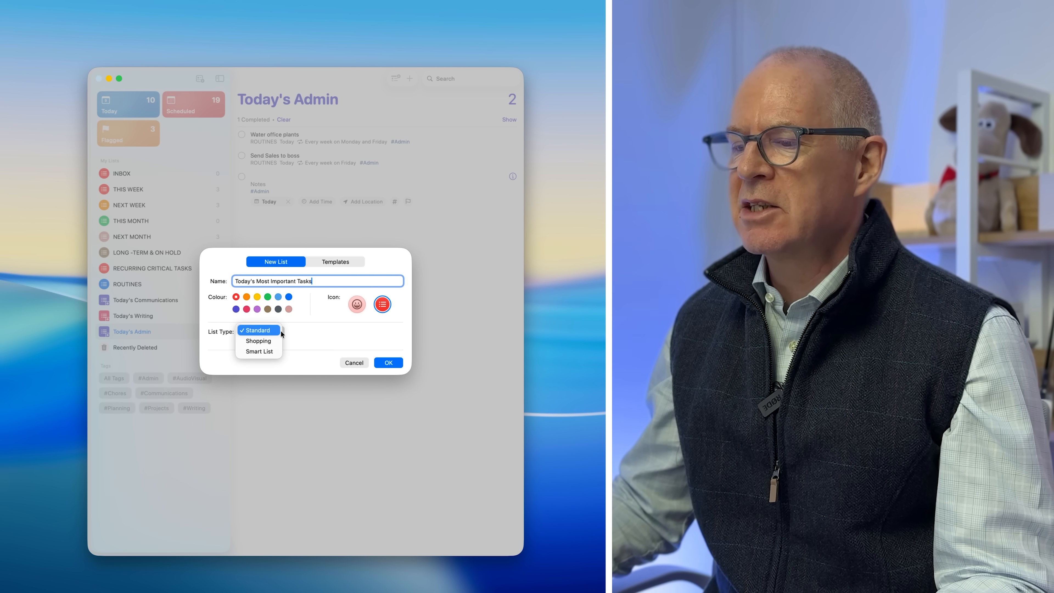
pyautogui.click(258, 351)
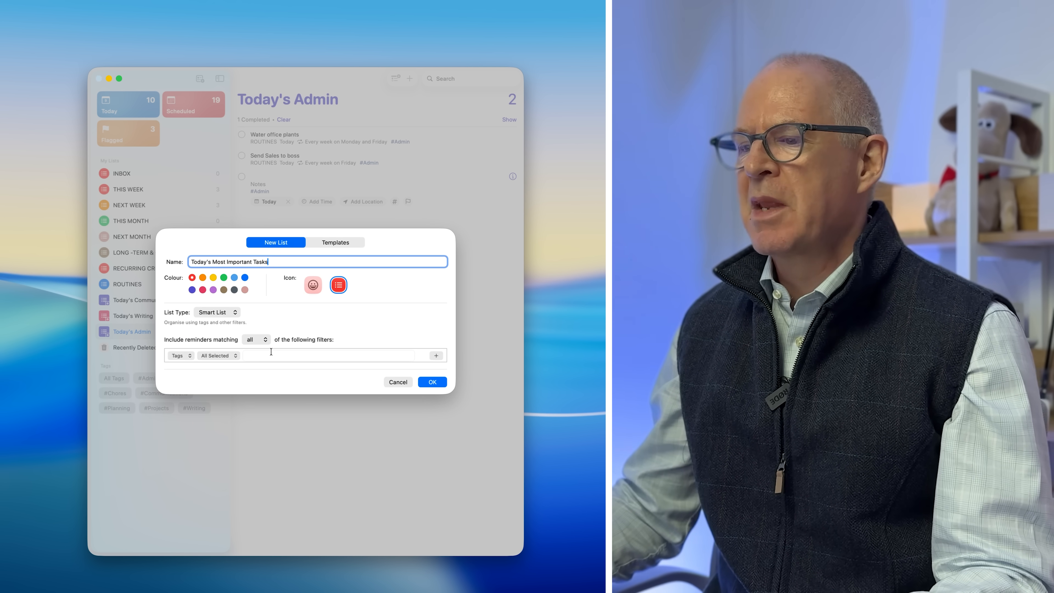
pyautogui.moveTo(273, 363)
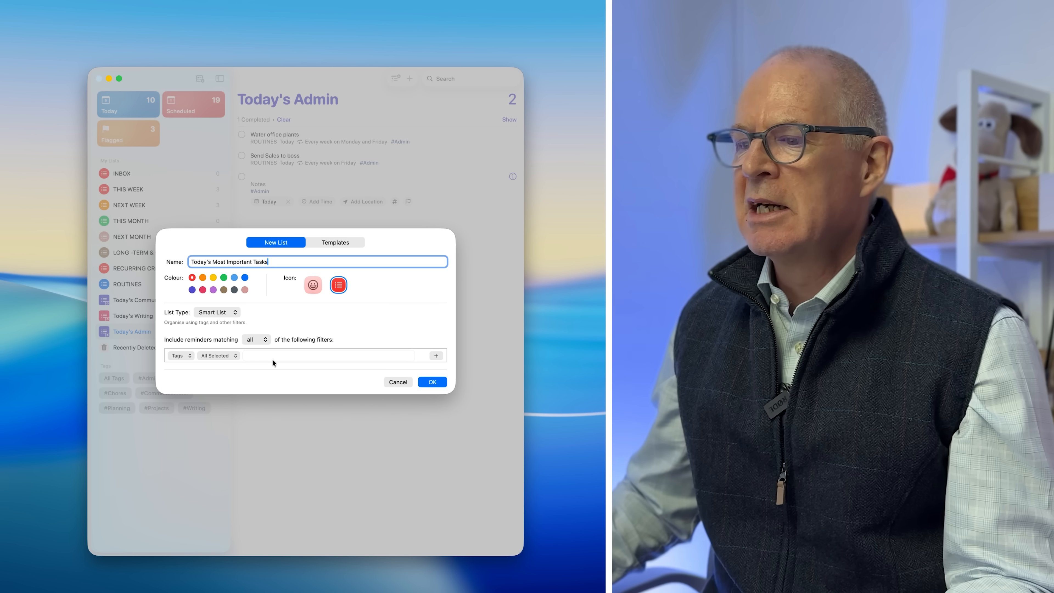
# Set the Tags filter to Any Selected of #AudioVisual, #Projects and #Writing
pyautogui.click(218, 355)
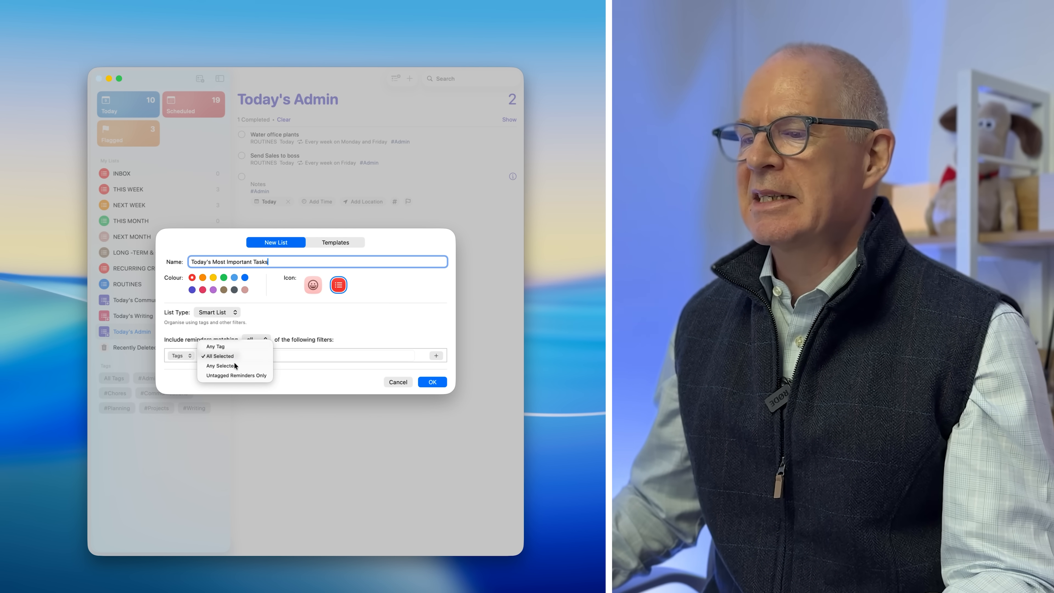
pyautogui.click(220, 366)
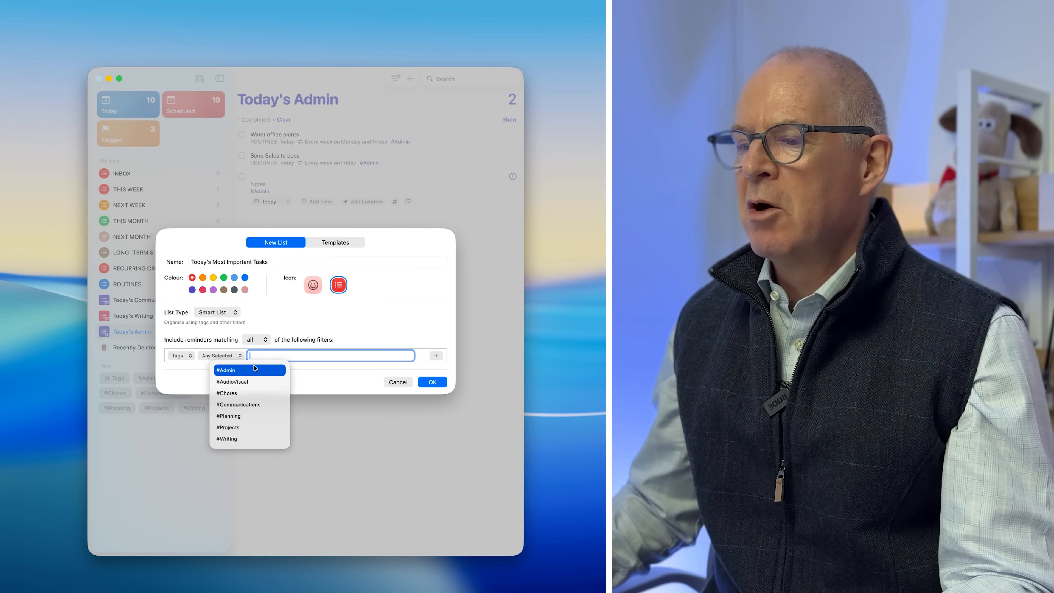
pyautogui.click(232, 383)
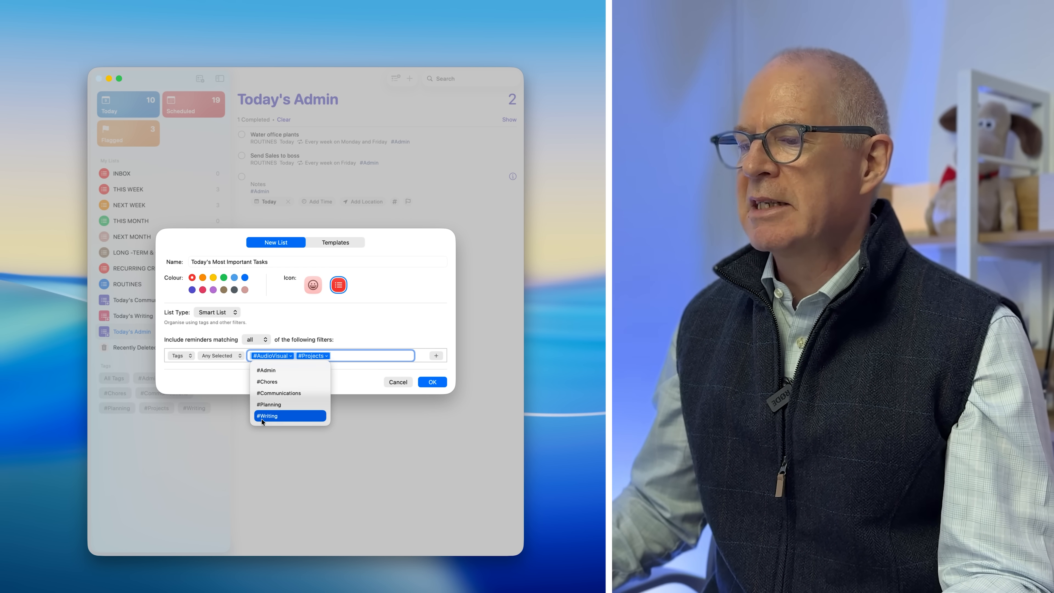
pyautogui.click(267, 416)
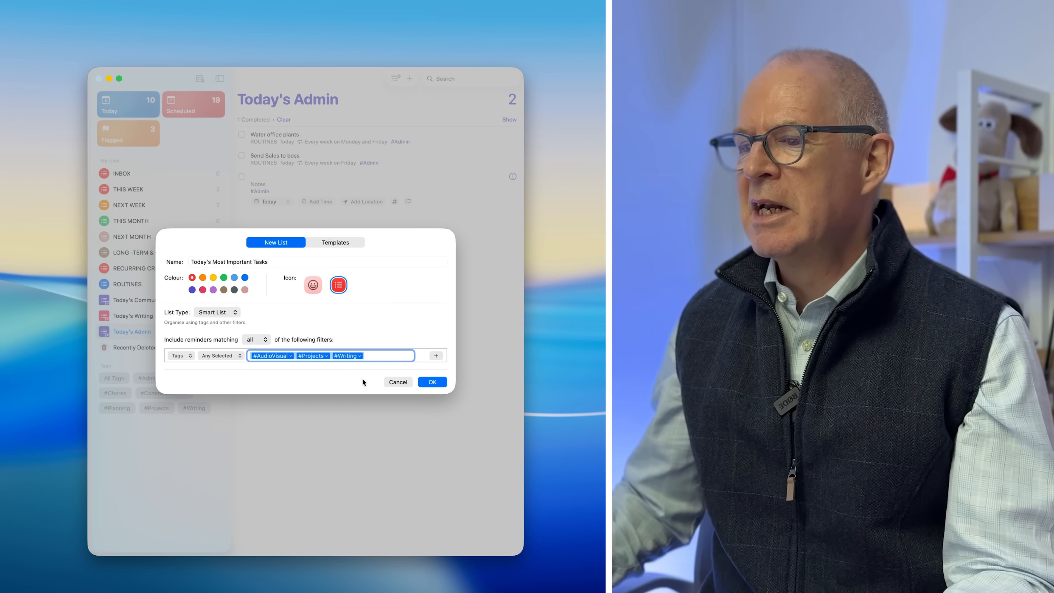
pyautogui.moveTo(424, 359)
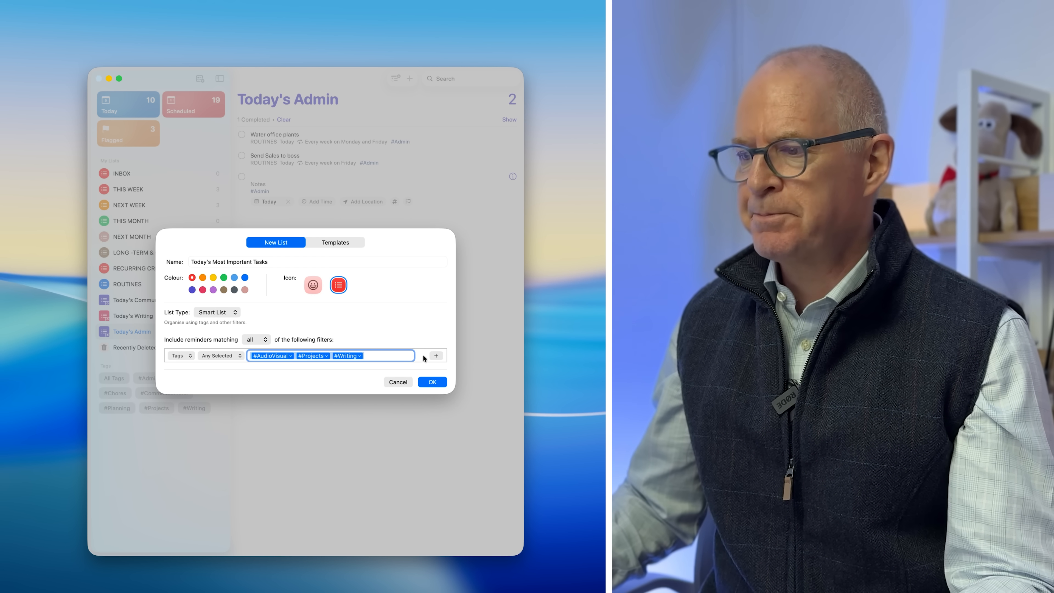
# Add a Date filter for Today with Include Overdue ticked
pyautogui.click(436, 356)
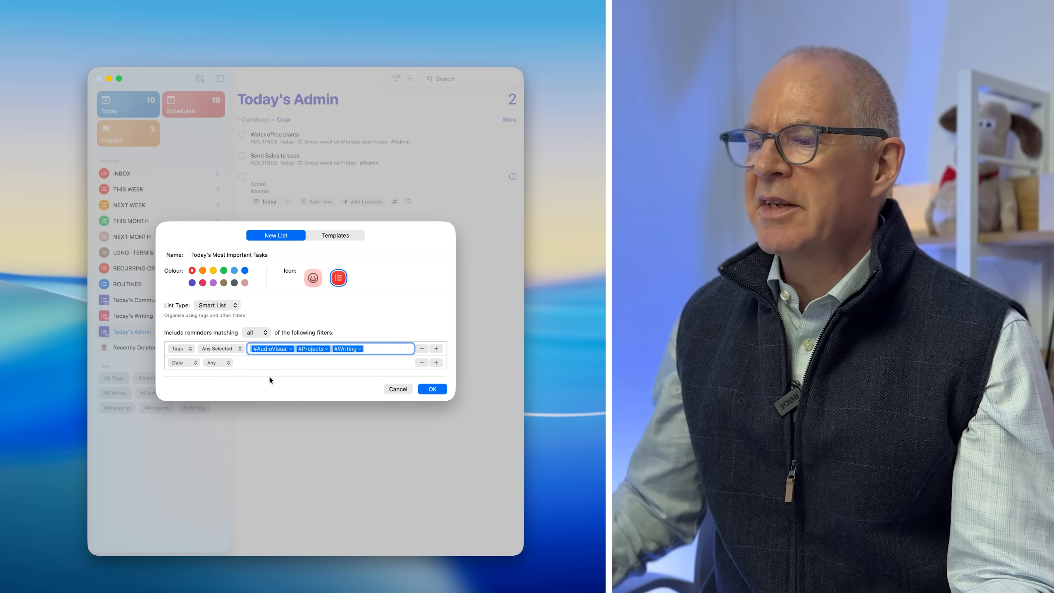
pyautogui.click(217, 363)
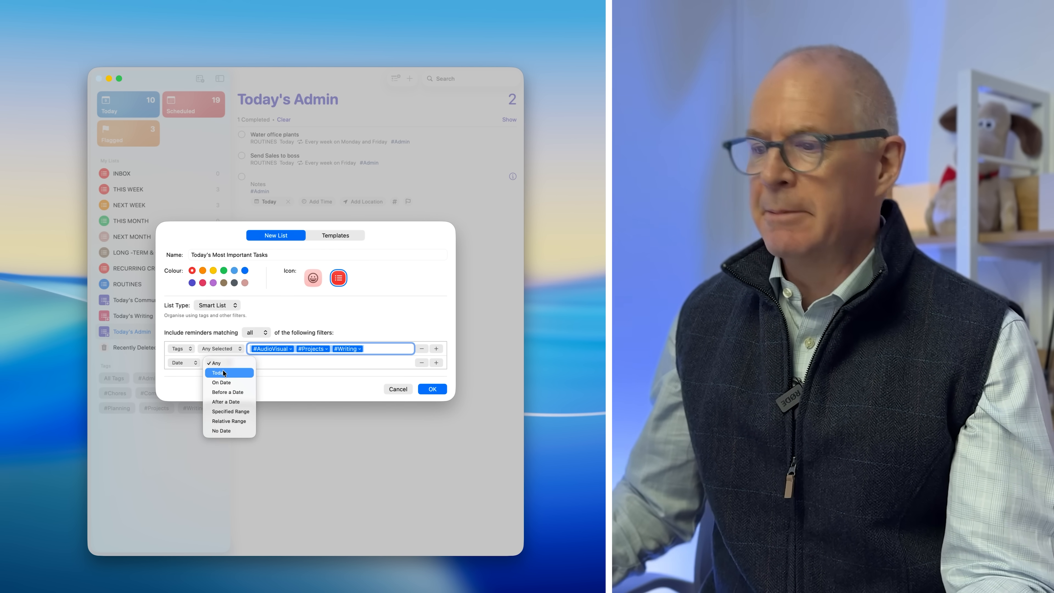
pyautogui.click(223, 373)
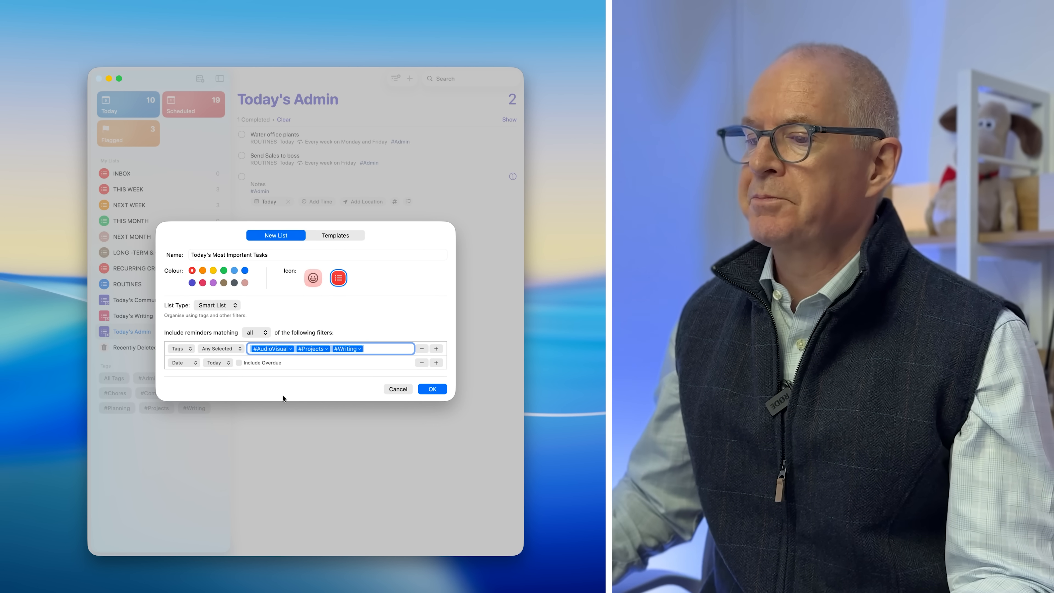
pyautogui.click(238, 362)
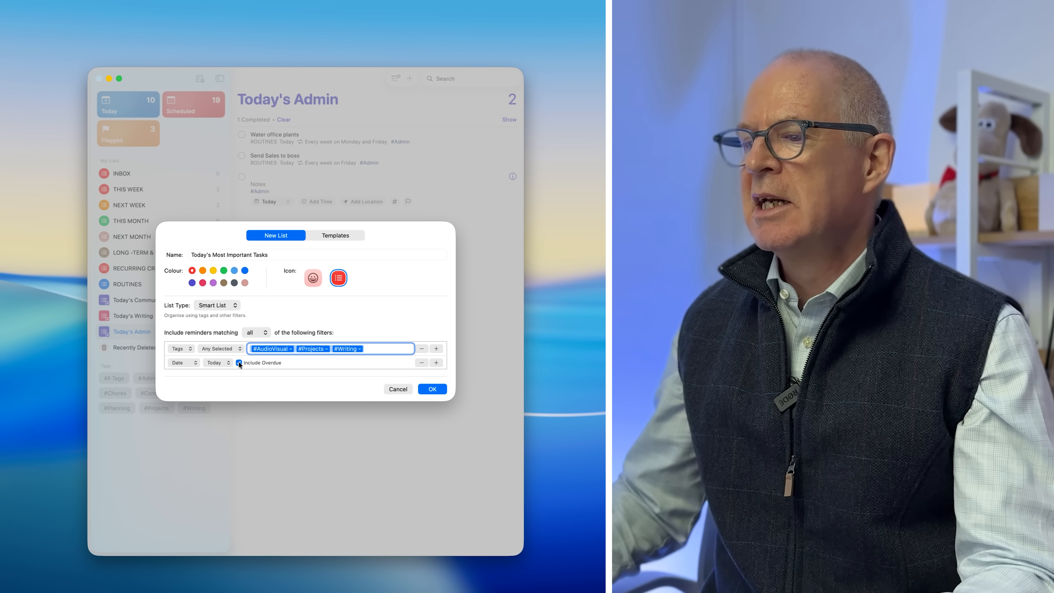
pyautogui.click(238, 362)
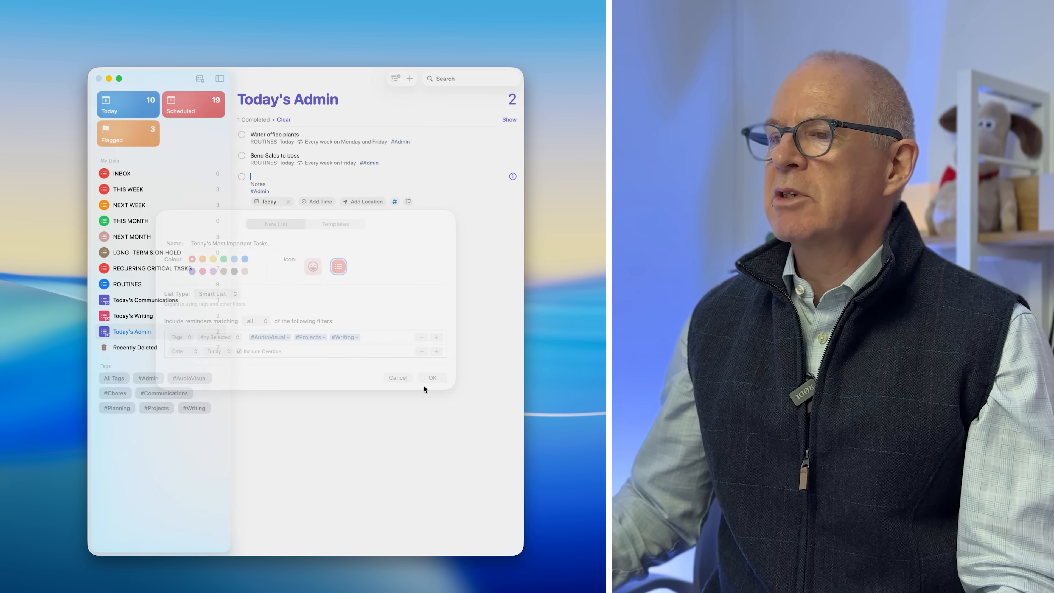
pyautogui.click(433, 378)
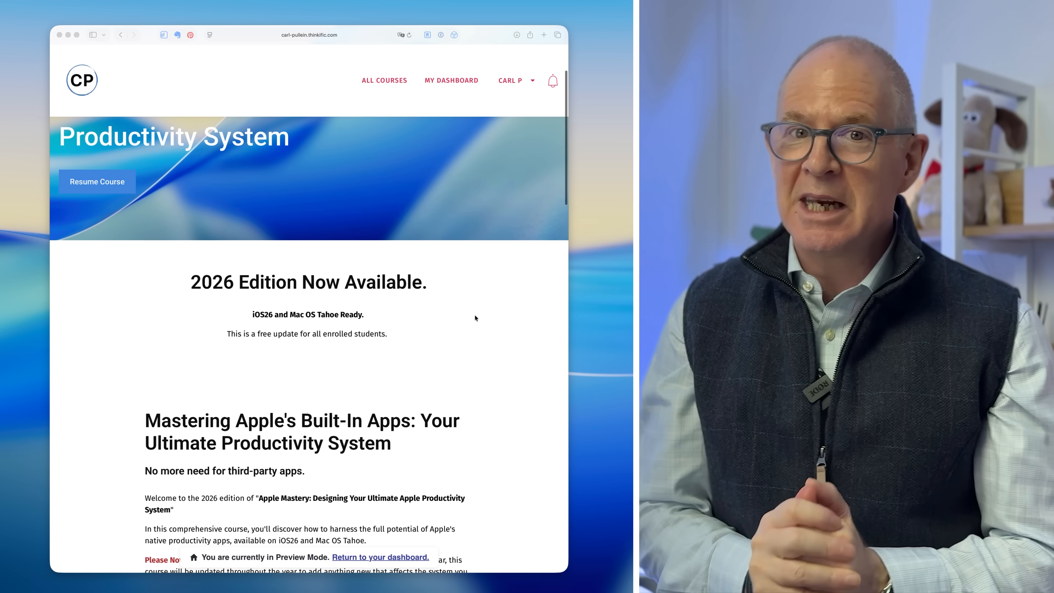
pyautogui.scroll(-3)
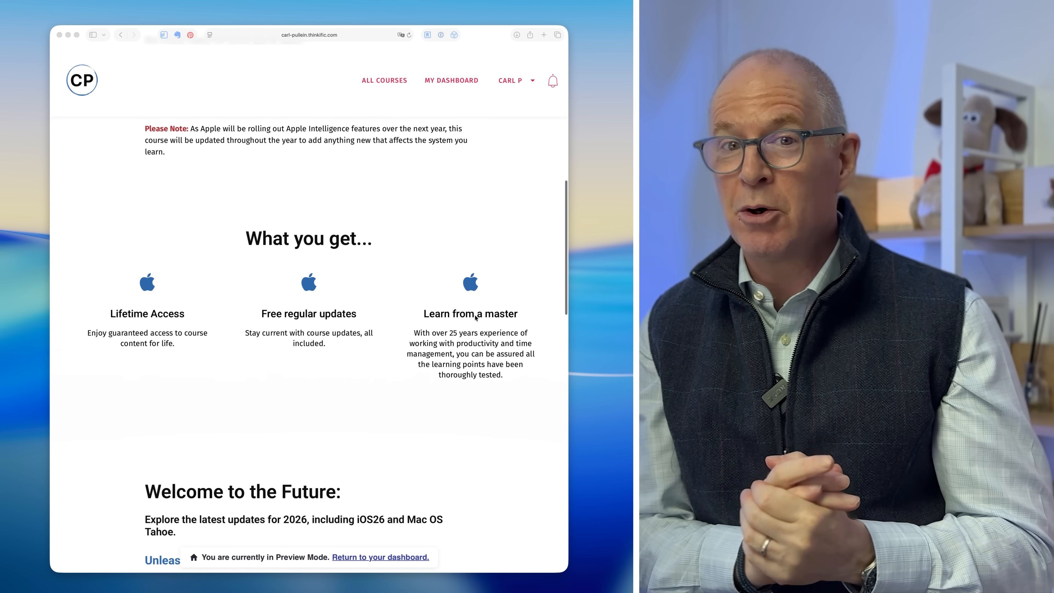
pyautogui.scroll(-3)
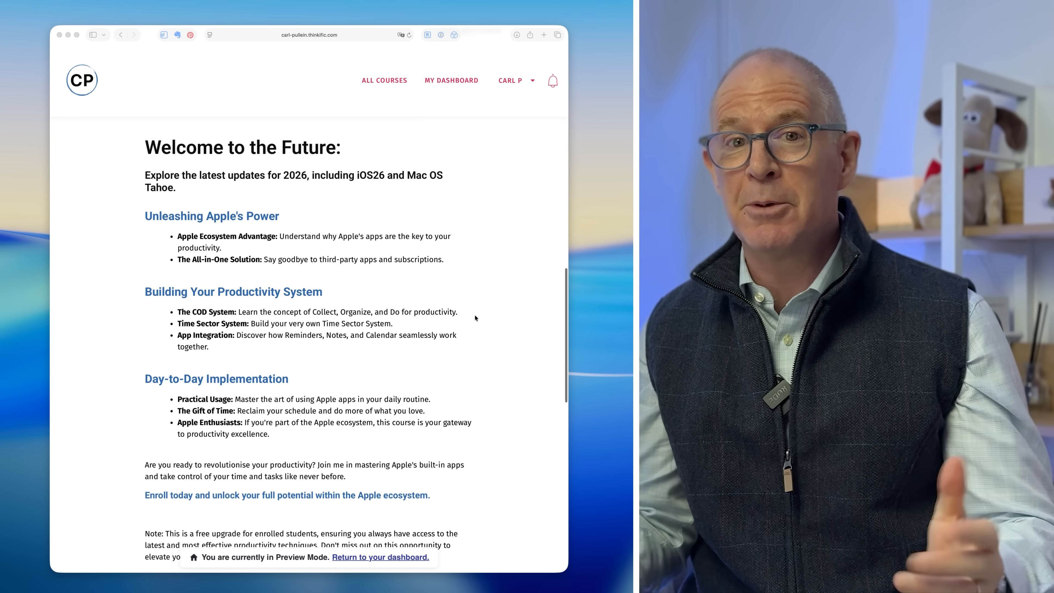
pyautogui.scroll(-3)
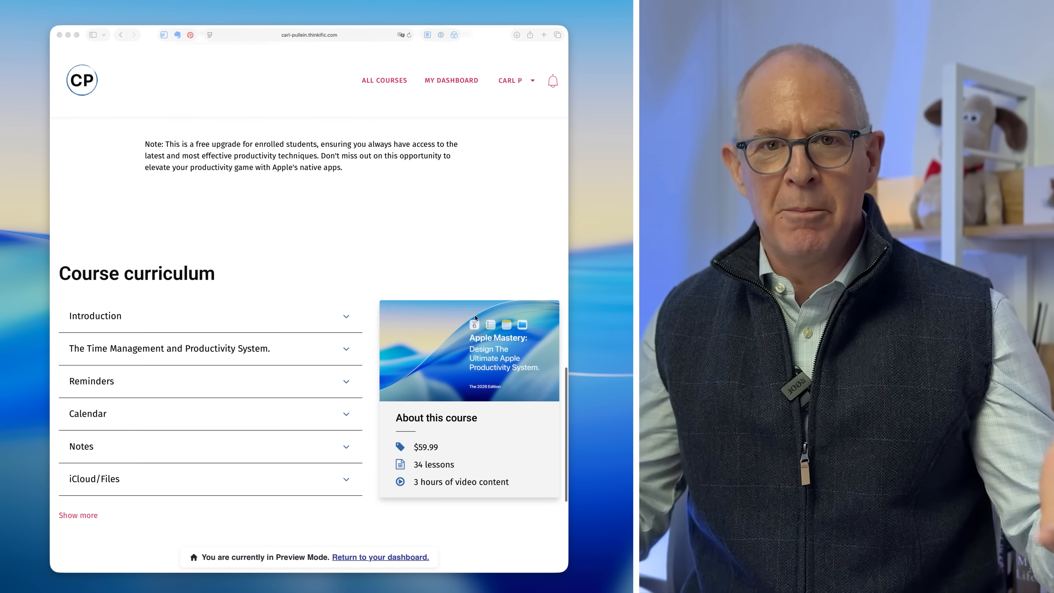
pyautogui.scroll(-3)
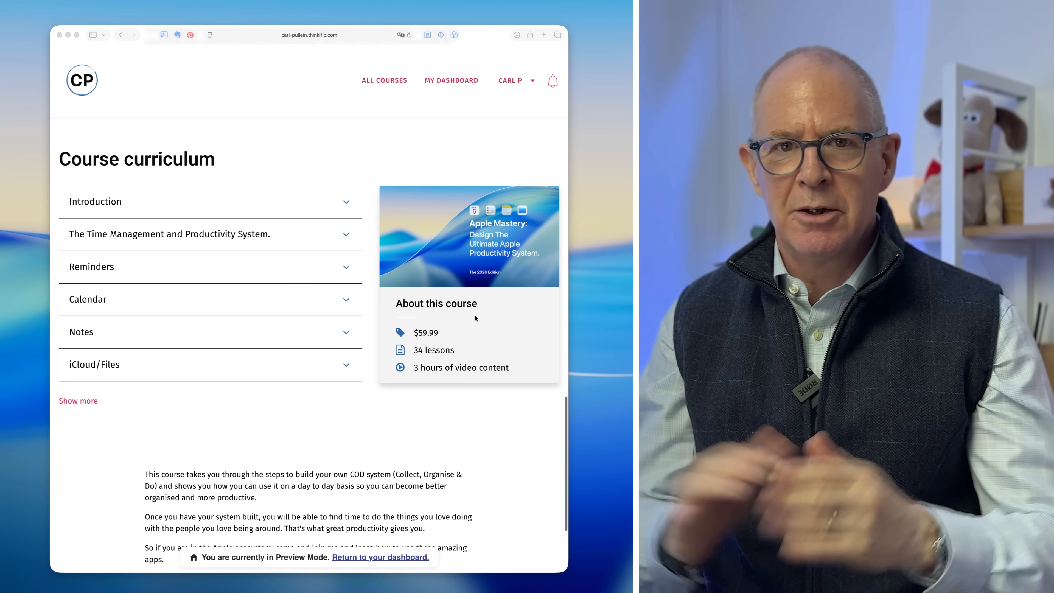
pyautogui.scroll(-3)
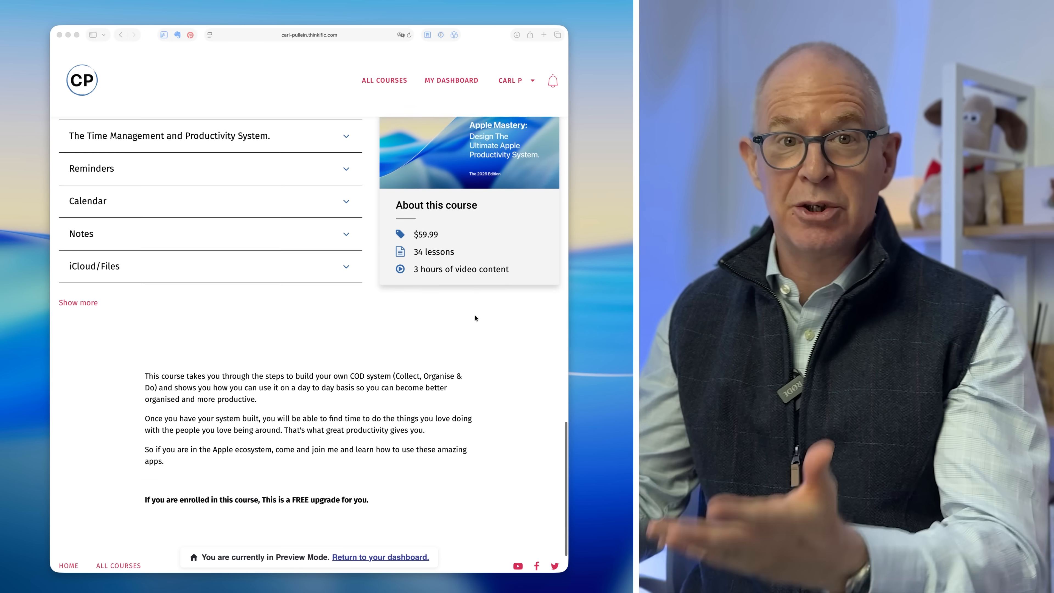
pyautogui.scroll(-3)
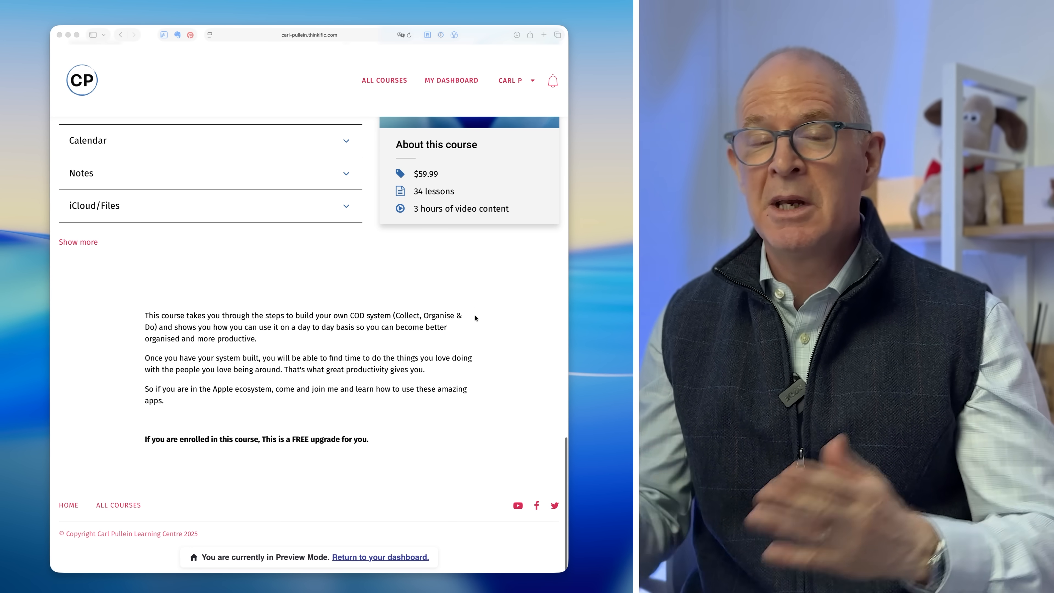